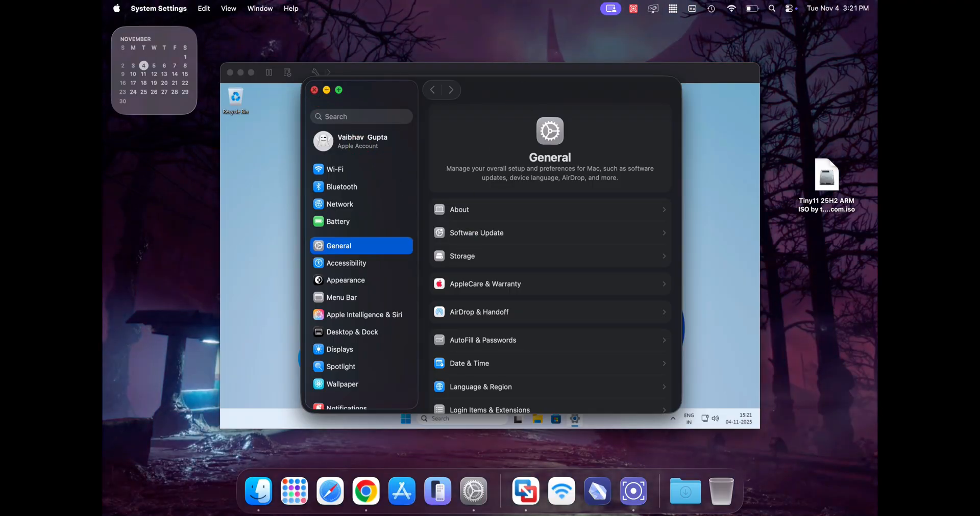
Step: Show About This Mac: a MacBook Air with Apple M2 and 8 GB memory
left_click(117, 8)
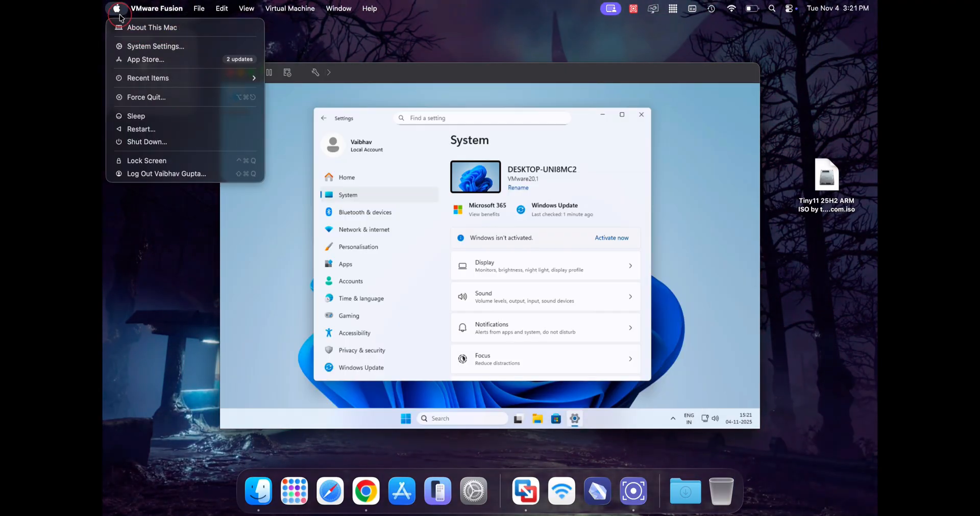
left_click(152, 28)
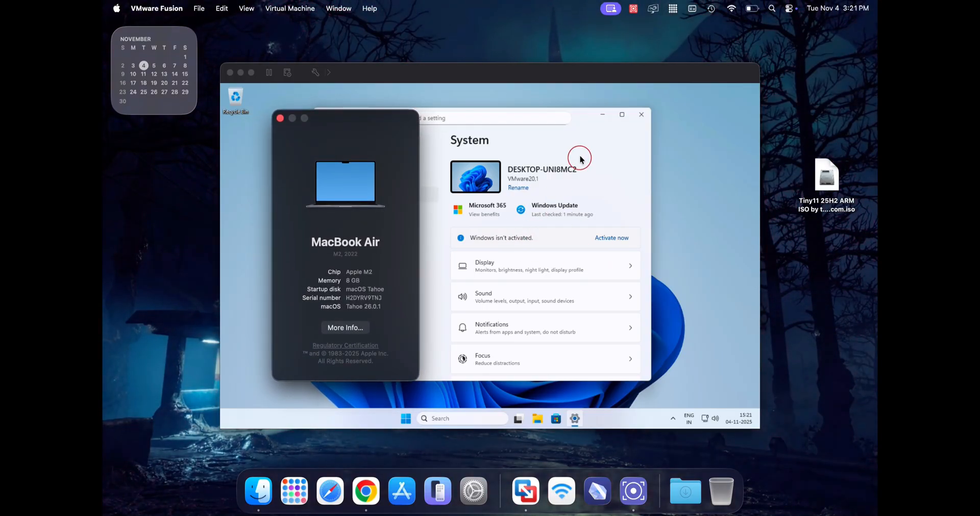
mouse_move(597, 175)
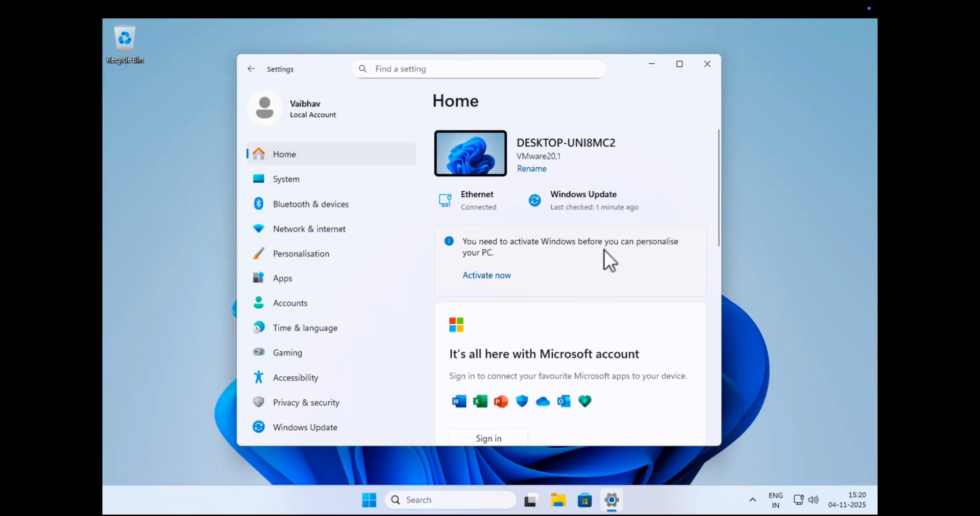
Step: List every installed Windows app from the Start menu and scroll through them
left_click(368, 500)
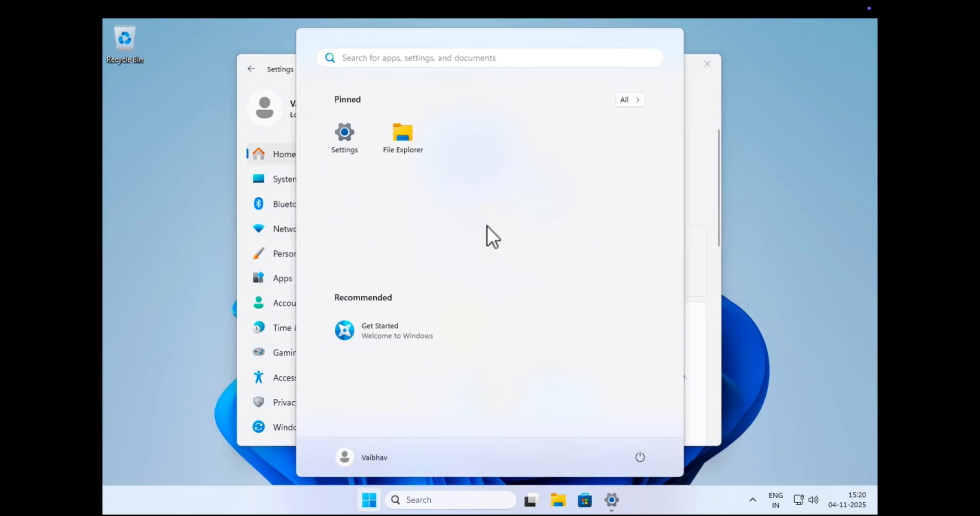
mouse_move(568, 175)
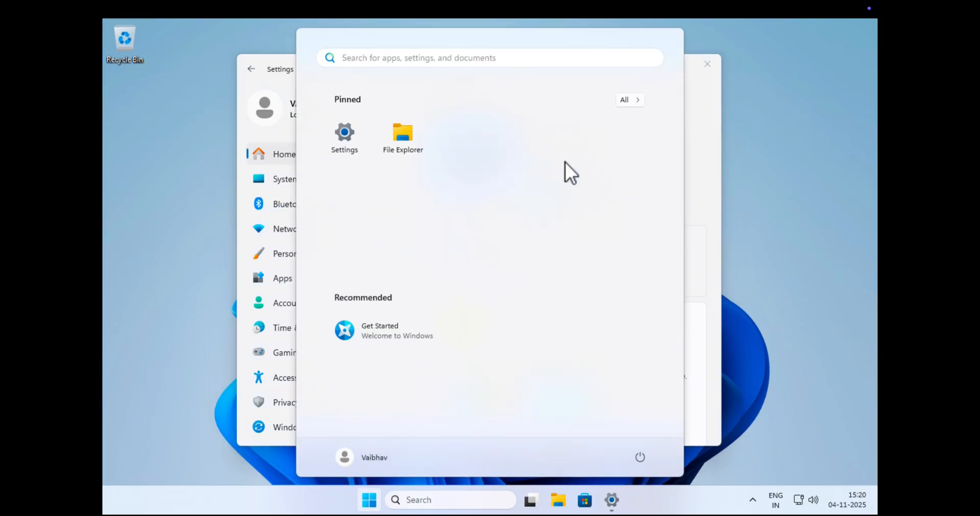
left_click(630, 99)
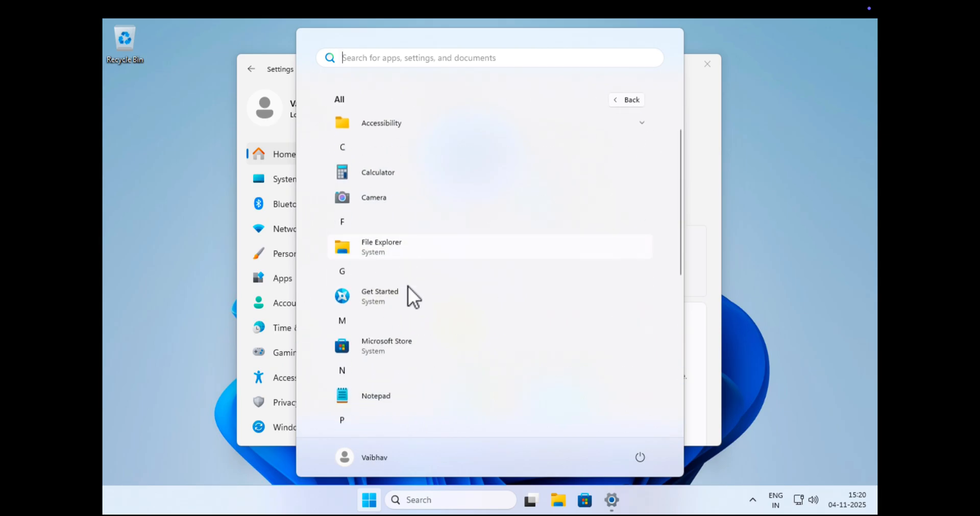
scroll("down", 3)
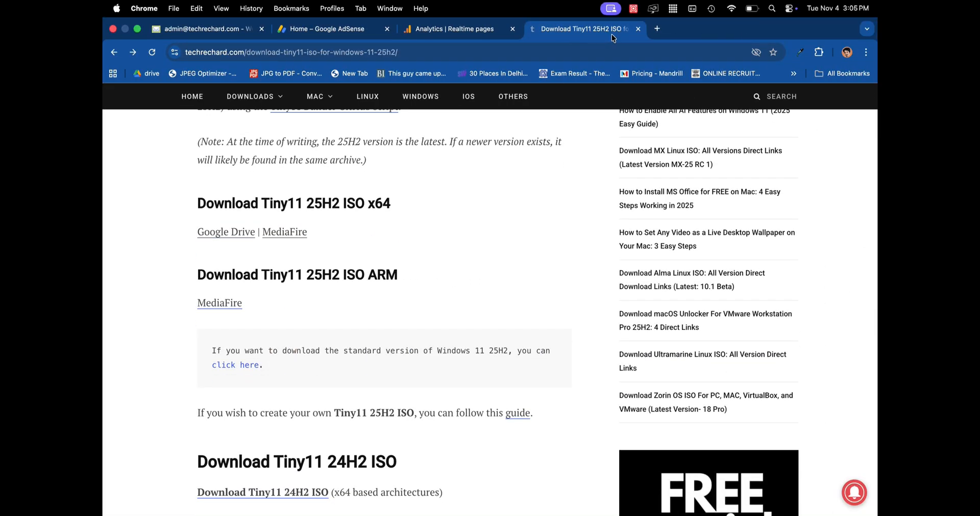
Step: Start the MediaFire download of the Tiny11 25H2 ARM ISO (5.16 GB)
scroll("down", 3)
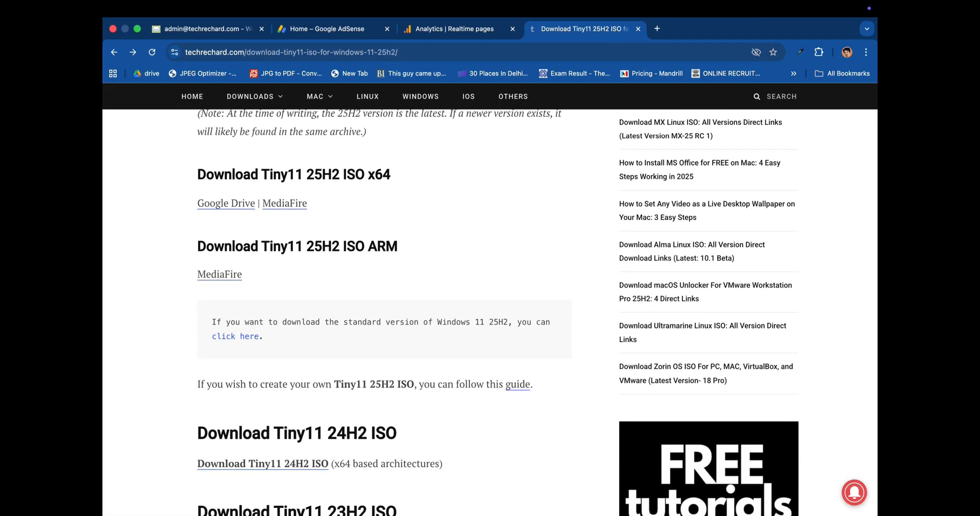
left_click_drag(197, 246, 378, 246)
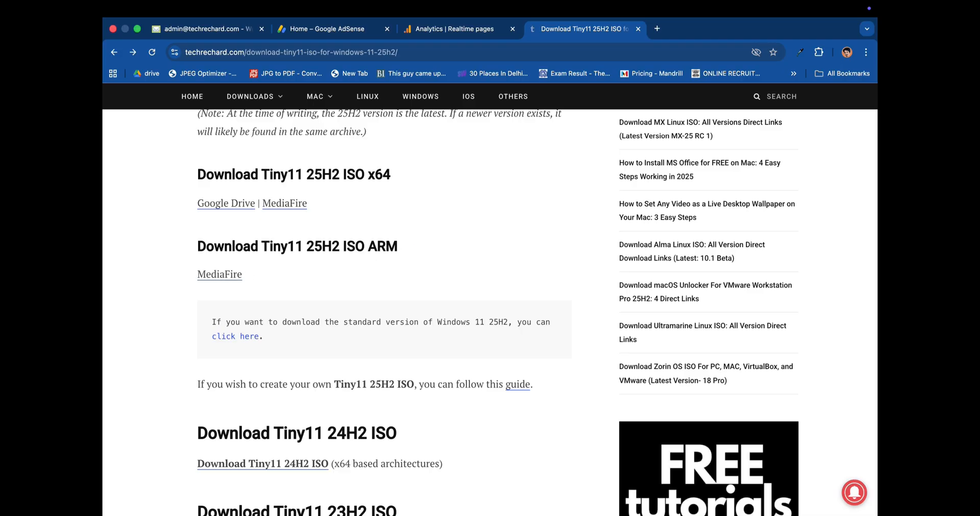
left_click(220, 275)
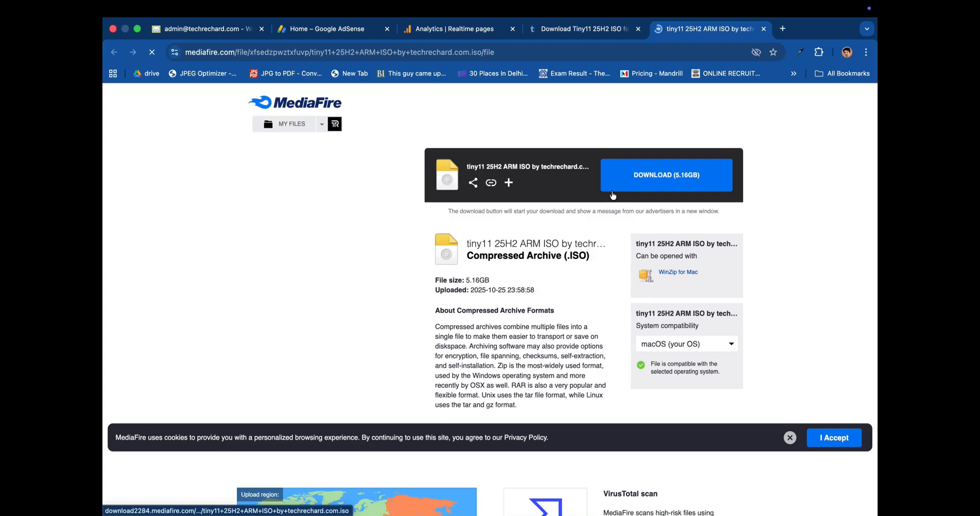
left_click(665, 176)
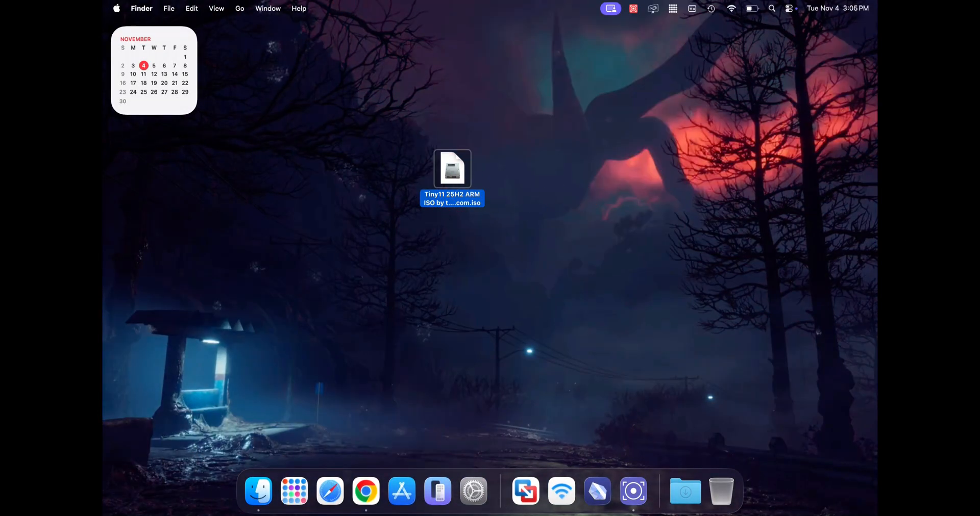
mouse_move(294, 491)
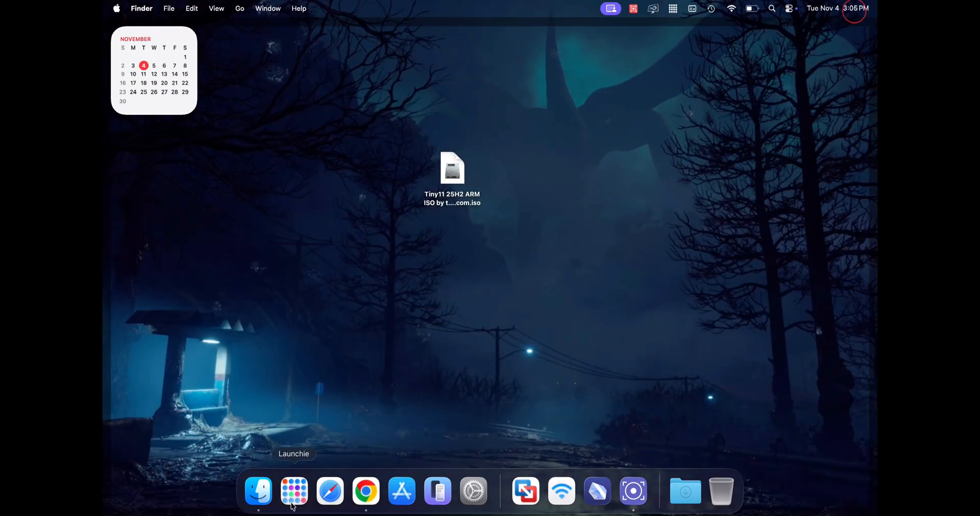
Step: Bring up the Dock app launcher to find VMware Fusion
left_click(294, 491)
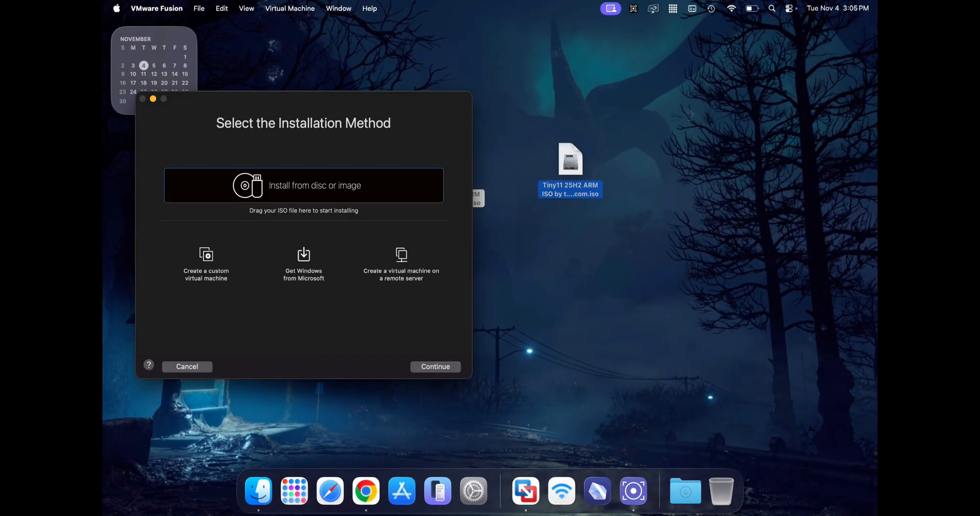
Step: Choose the Tiny11 25H2 ARM ISO from the desktop as the new VM's install image
left_click_drag(303, 100, 426, 86)
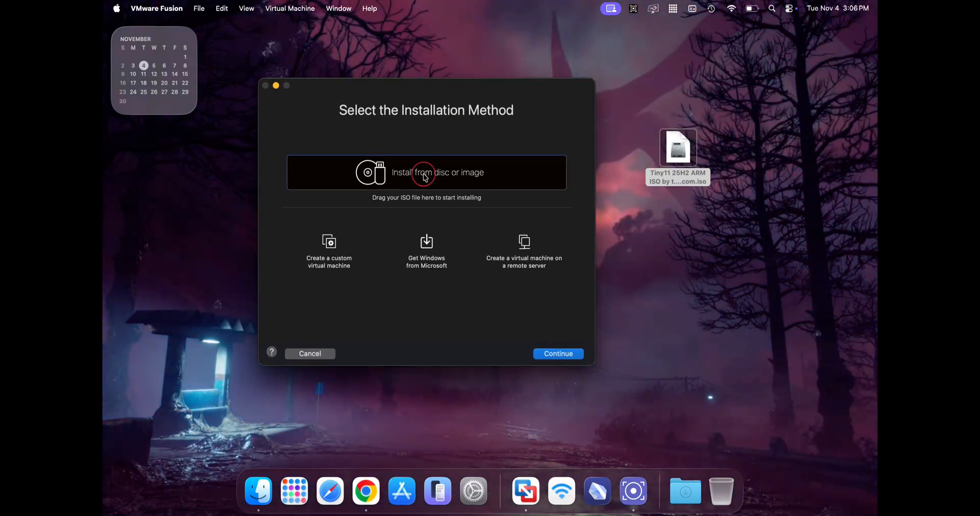
left_click(425, 173)
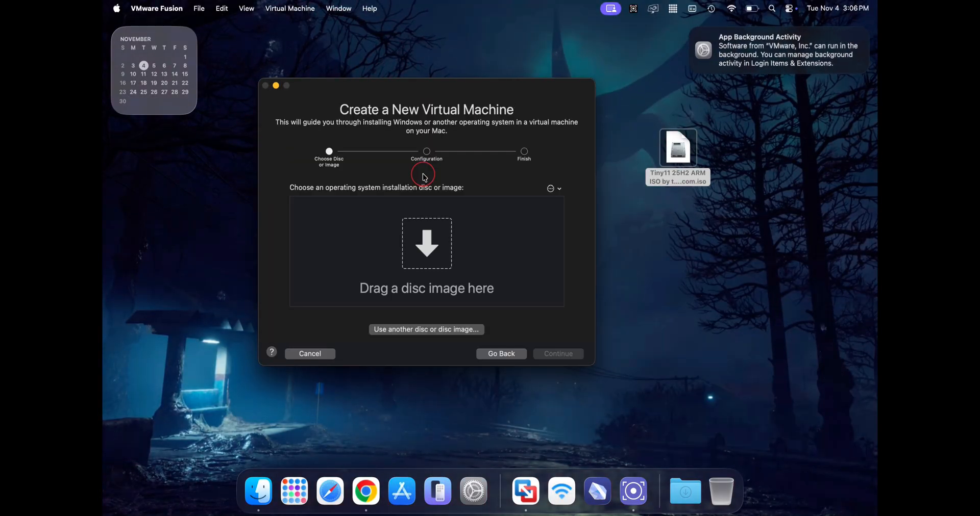
mouse_move(428, 325)
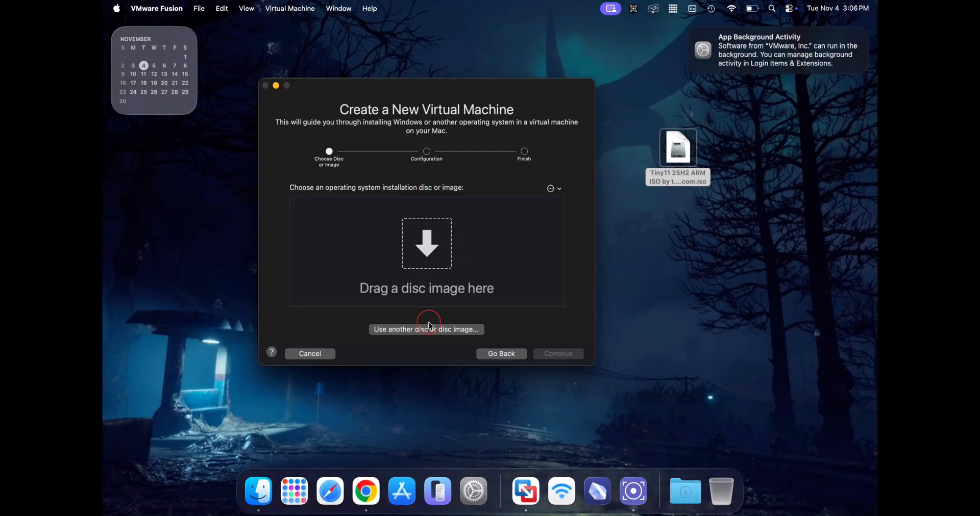
left_click(427, 330)
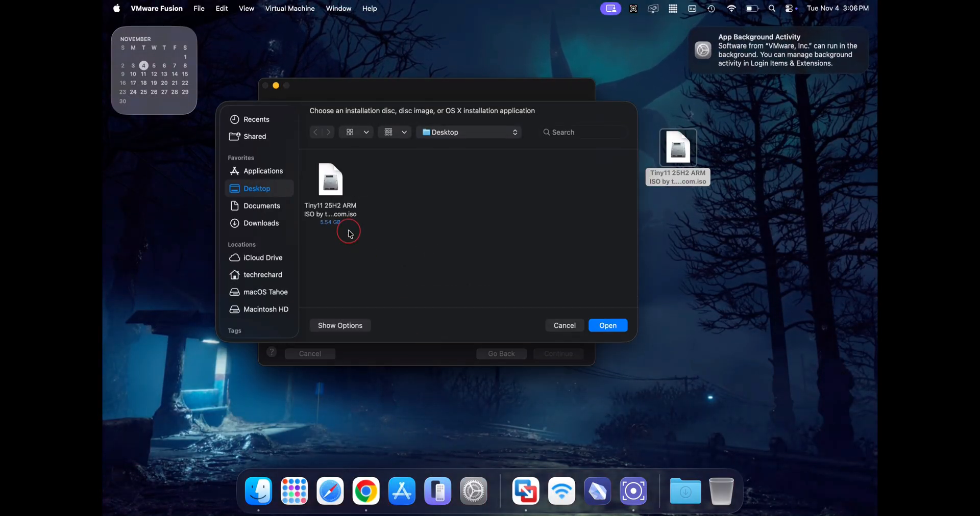
left_click(330, 191)
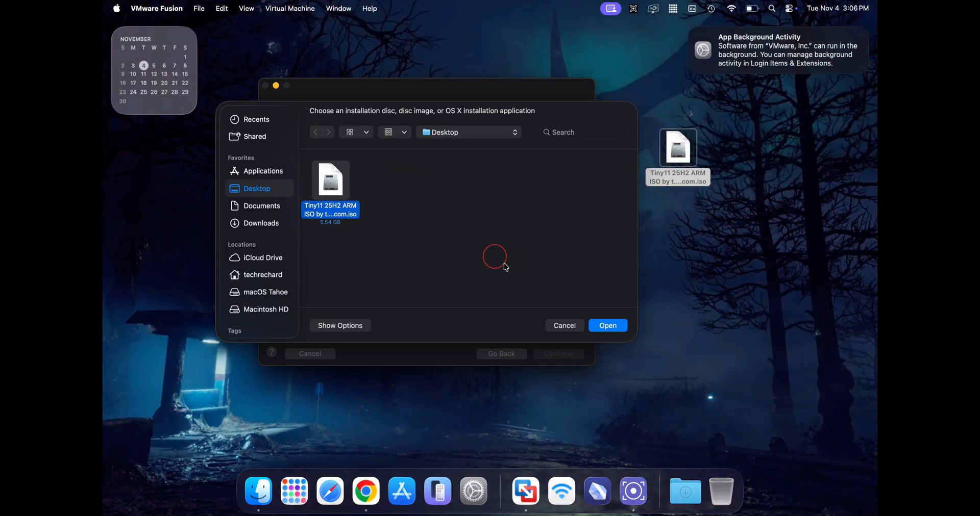
left_click(606, 326)
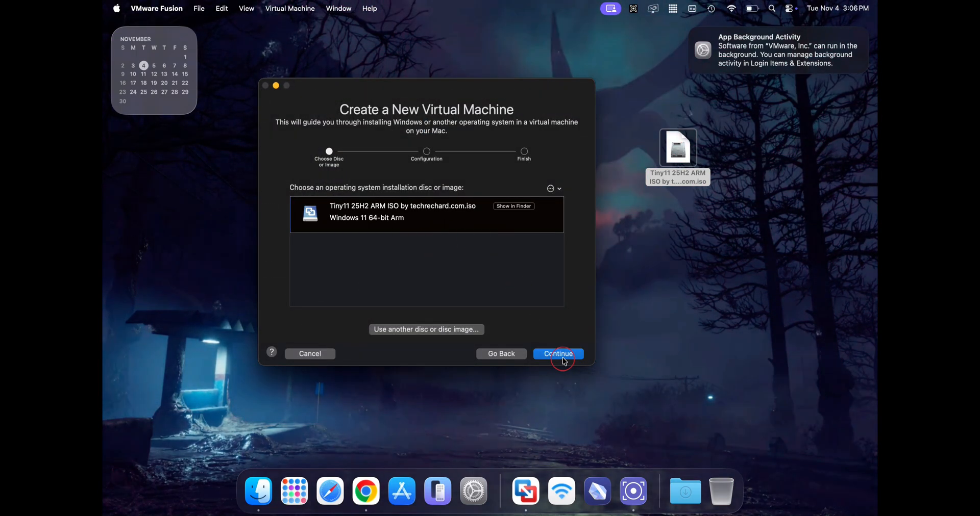
Step: Continue through UEFI firmware and TPM encryption password, then finish the Windows 11 Arm VM
left_click(558, 355)
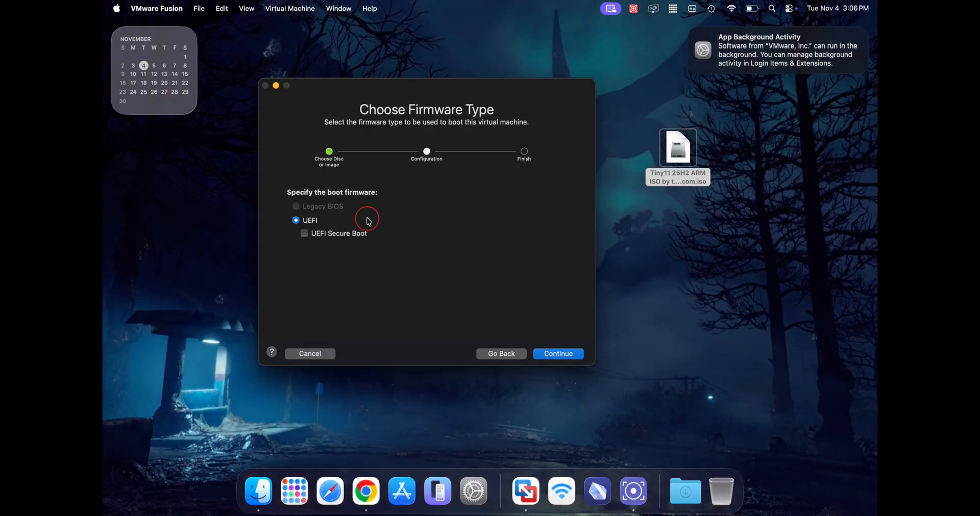
mouse_move(305, 226)
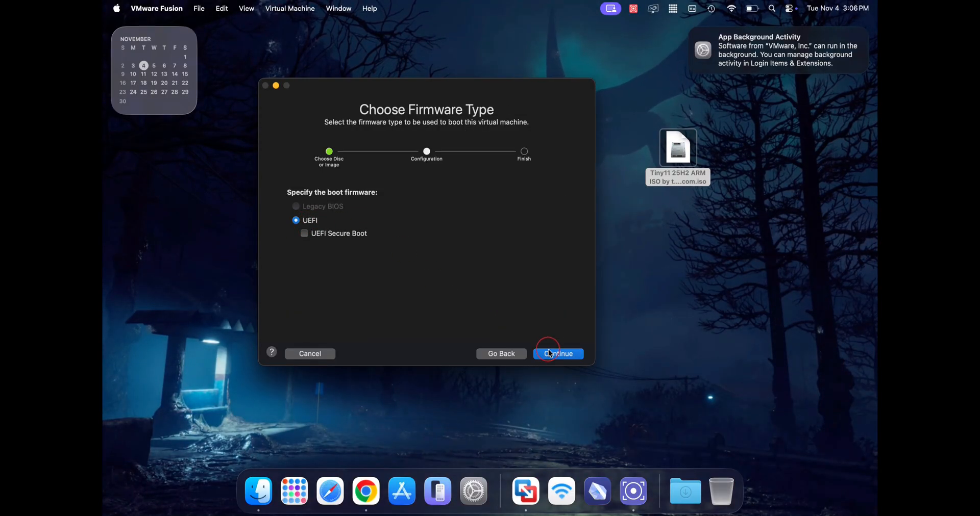
left_click(558, 353)
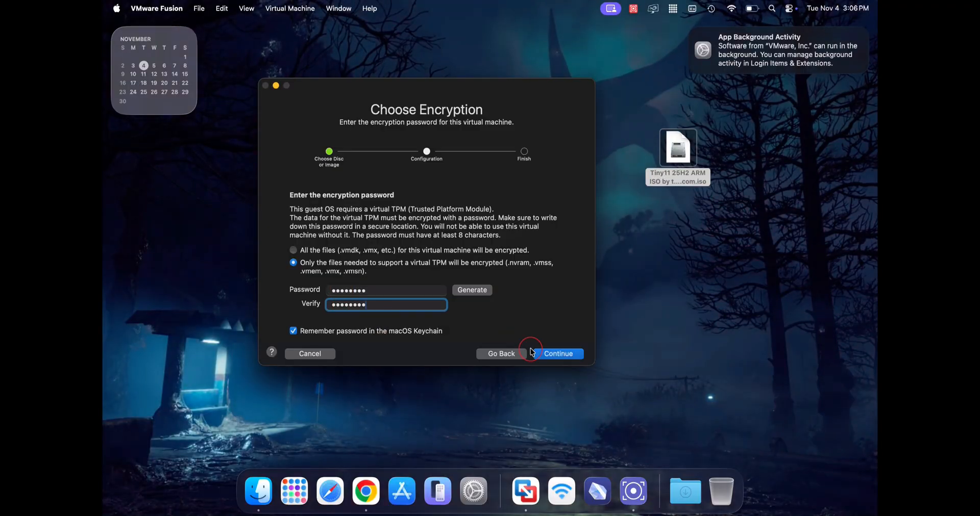
left_click(557, 353)
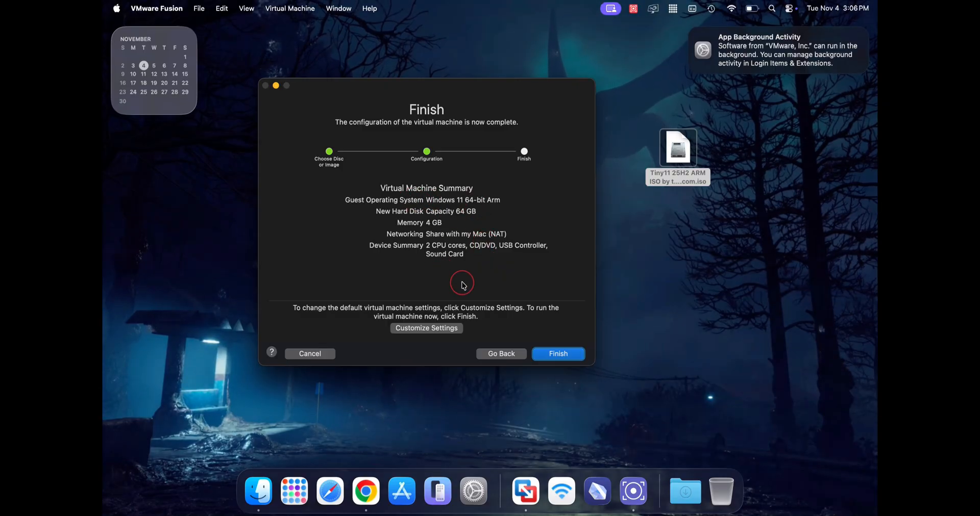
left_click(557, 354)
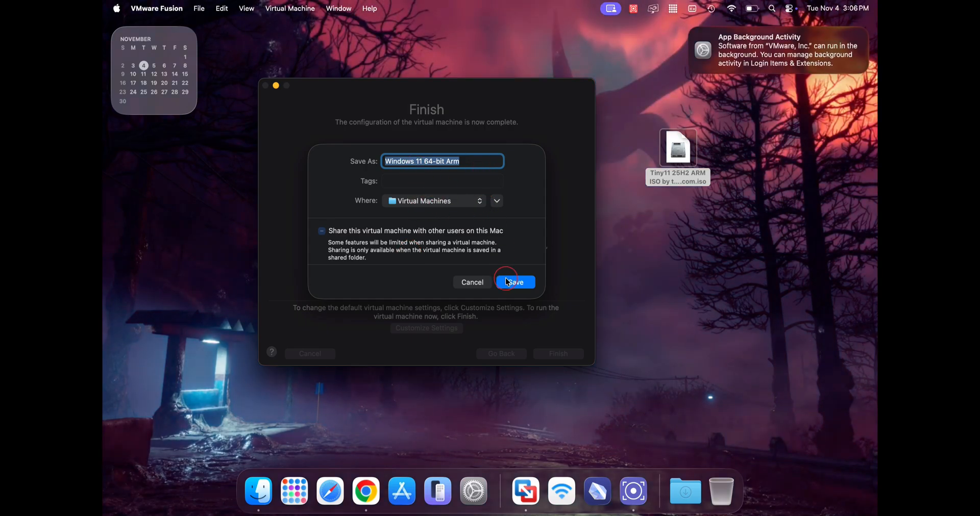
Step: Save the new VM and switch its network adapter to bridged Autodetect
left_click(514, 281)
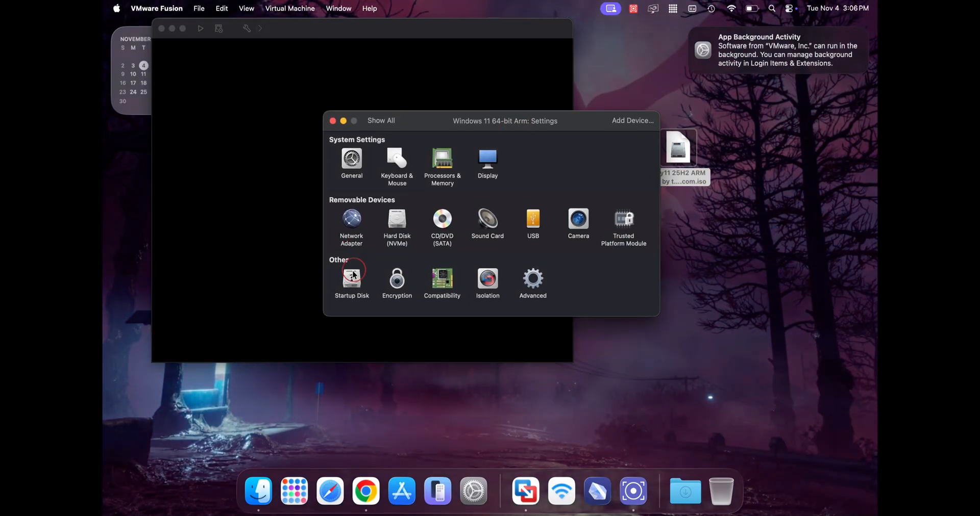
left_click(351, 222)
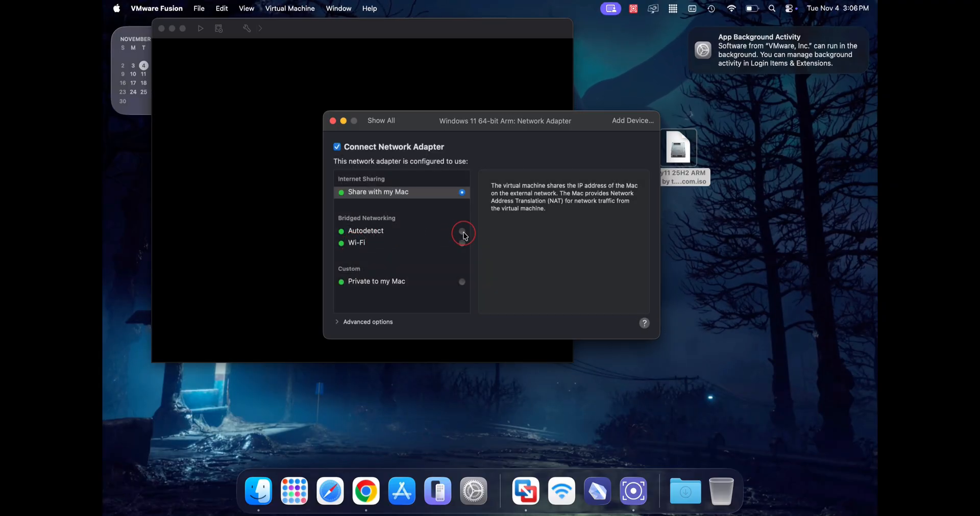
left_click(461, 230)
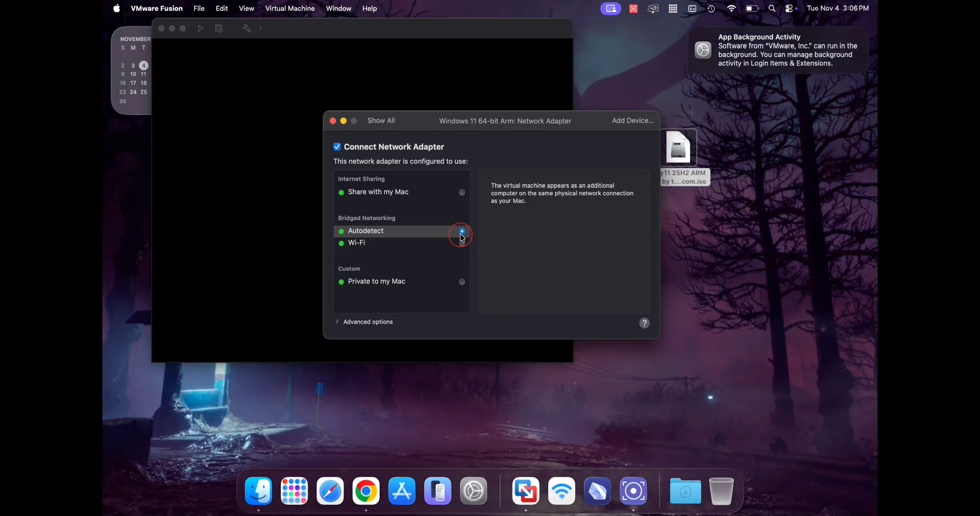
left_click(381, 120)
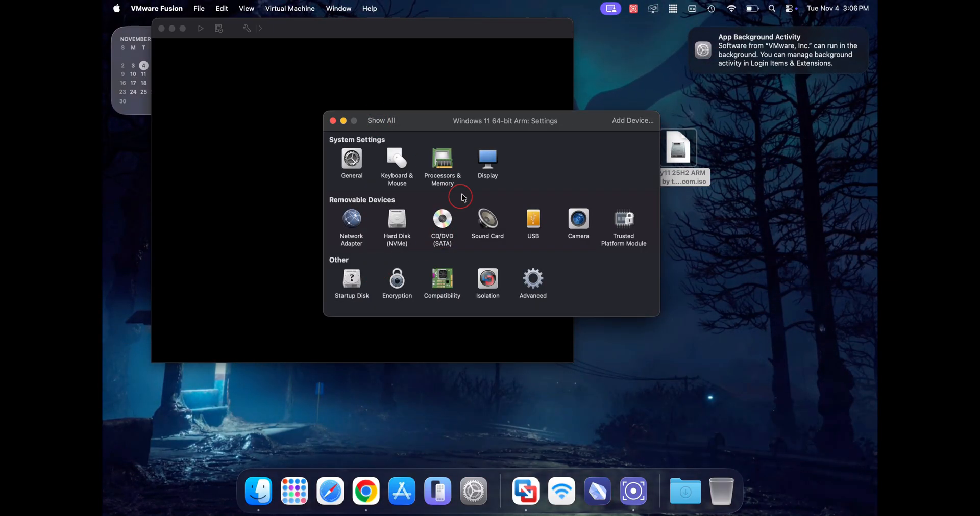
Step: Give the VM 4 processor cores and 4608 MB of memory
left_click(442, 162)
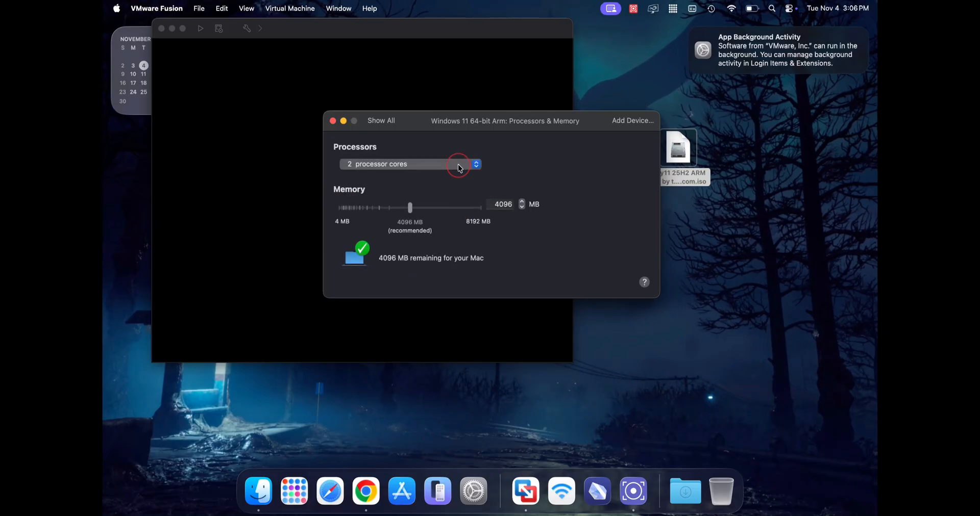
left_click(474, 164)
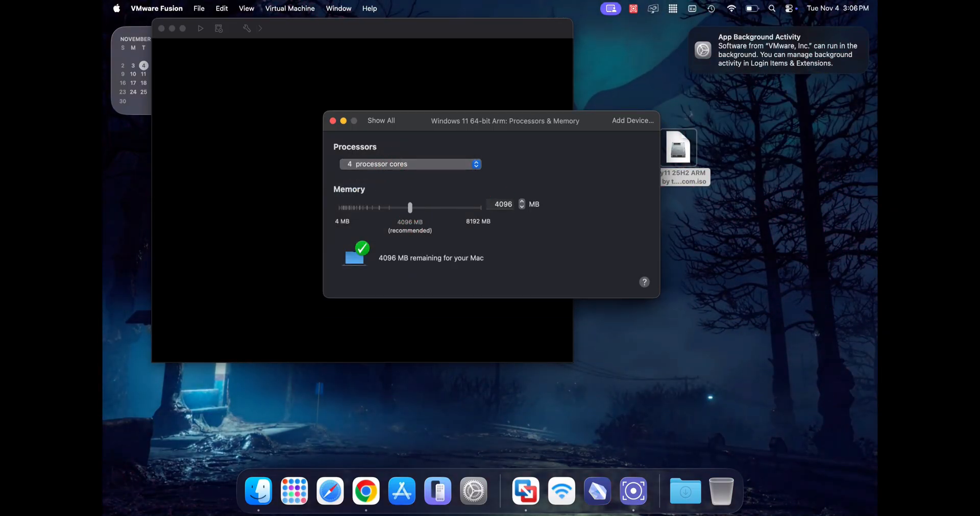
left_click_drag(411, 208, 448, 207)
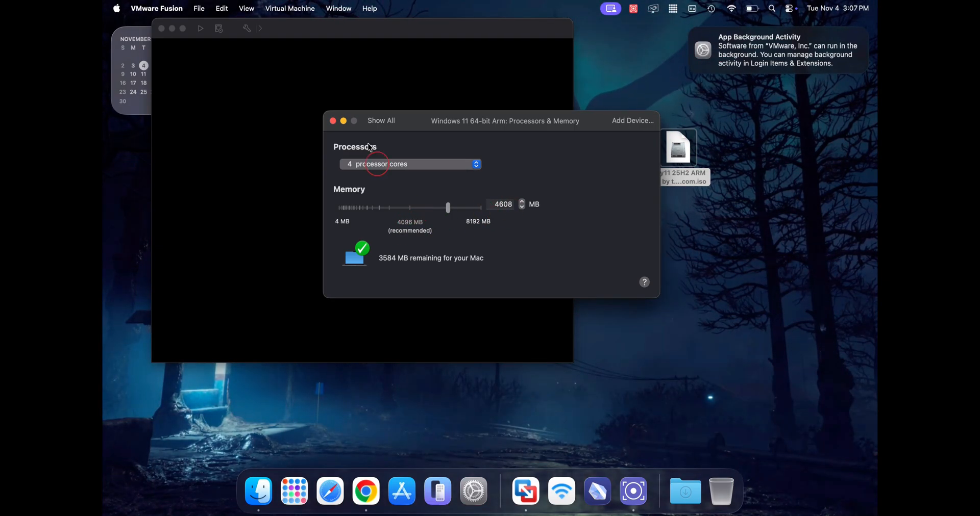
left_click(381, 120)
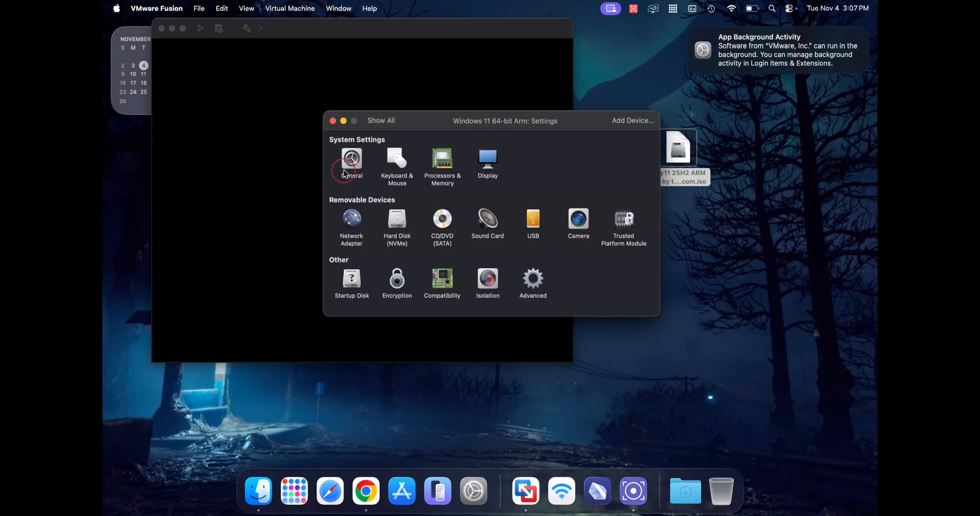
mouse_move(353, 265)
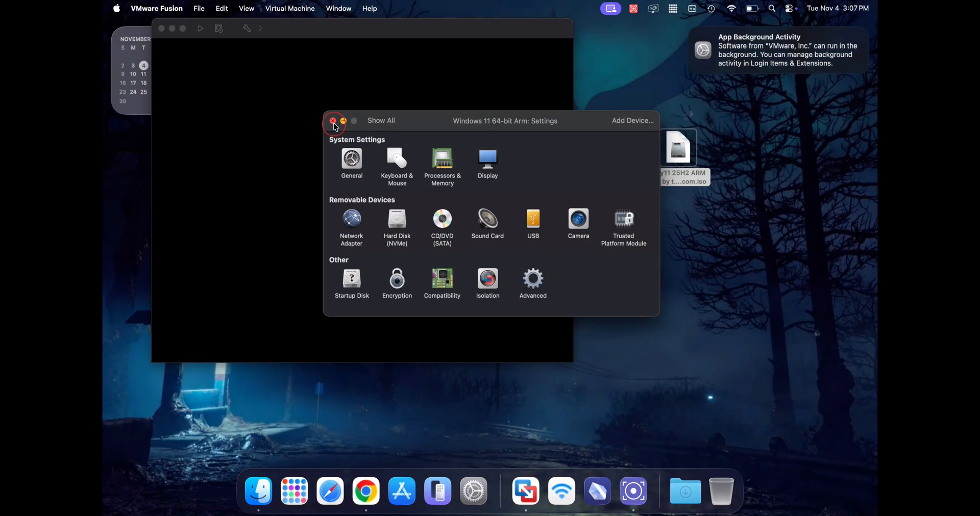
Step: Close the VM settings and power on the Windows 11 virtual machine
left_click(333, 120)
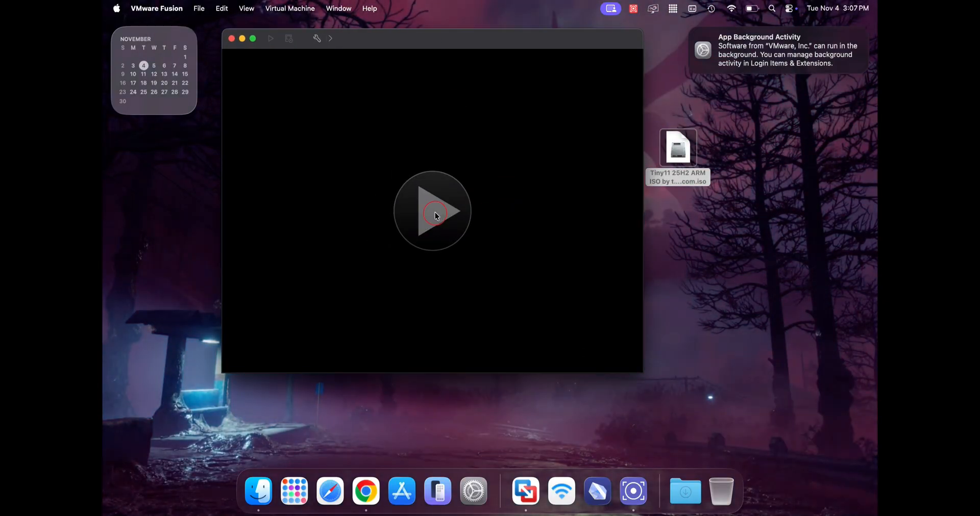
left_click(432, 211)
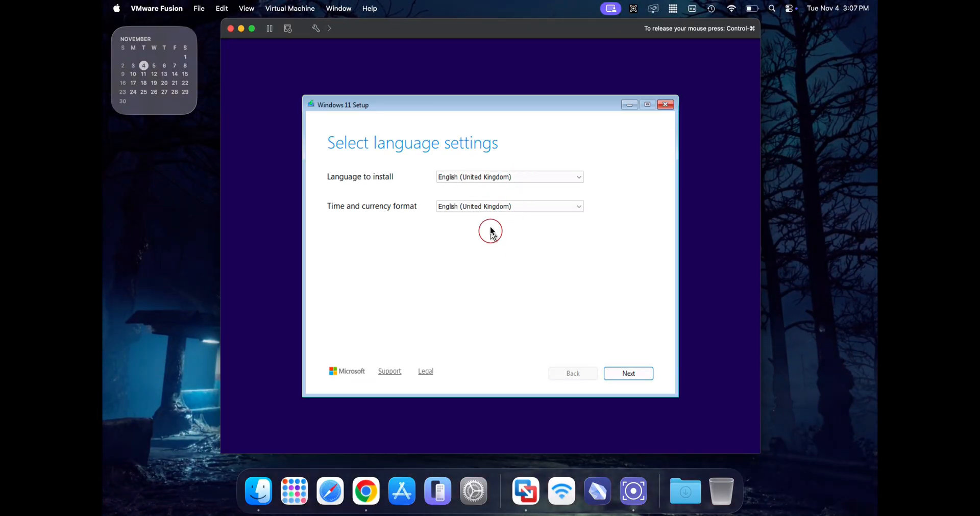
Step: Set English (United States) time and currency format and keep the US keyboard
left_click(508, 206)
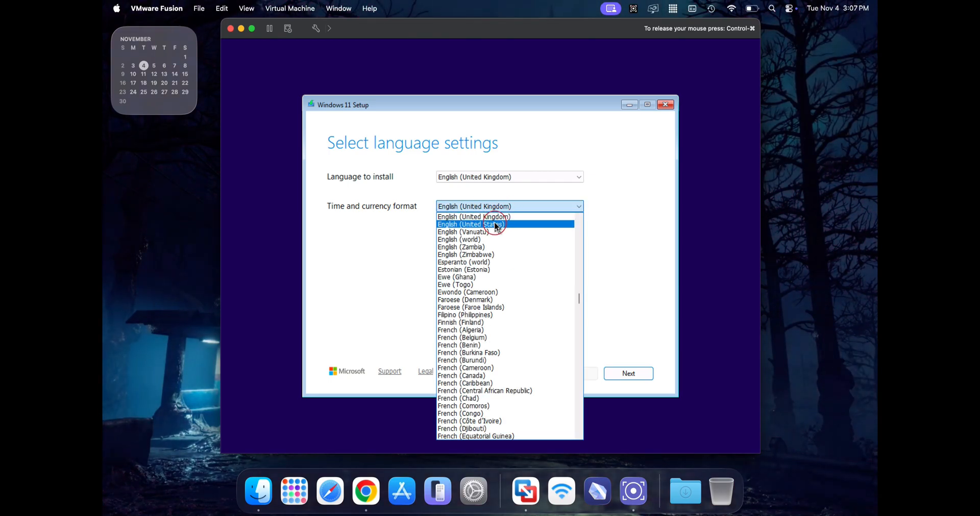
left_click(470, 225)
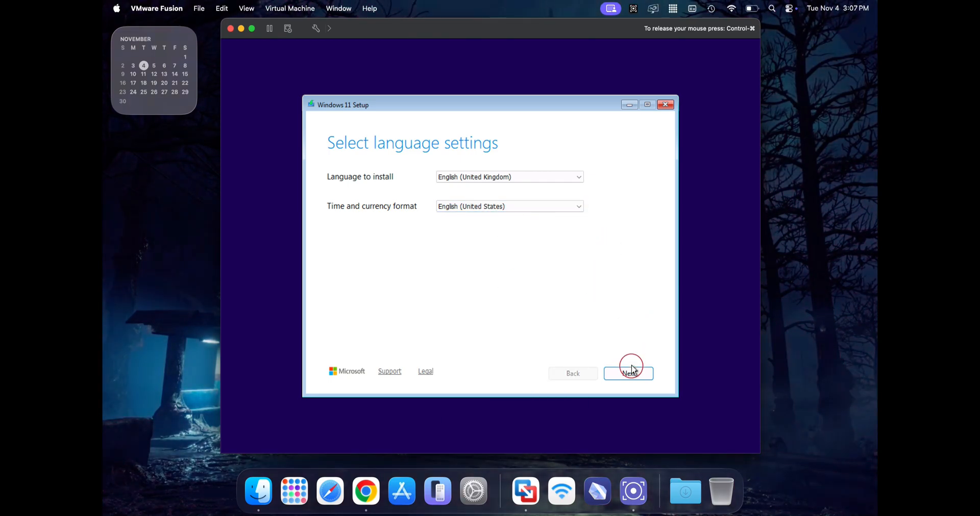
left_click(627, 373)
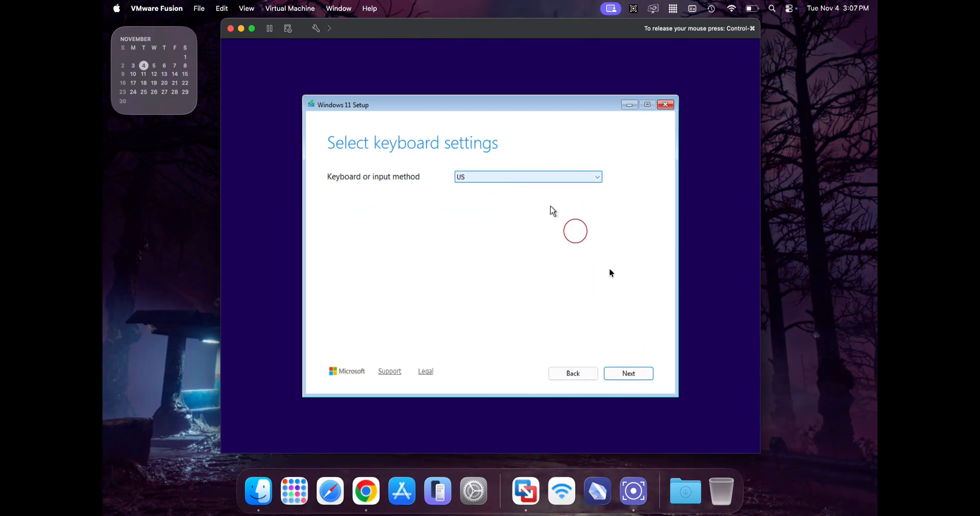
left_click(628, 374)
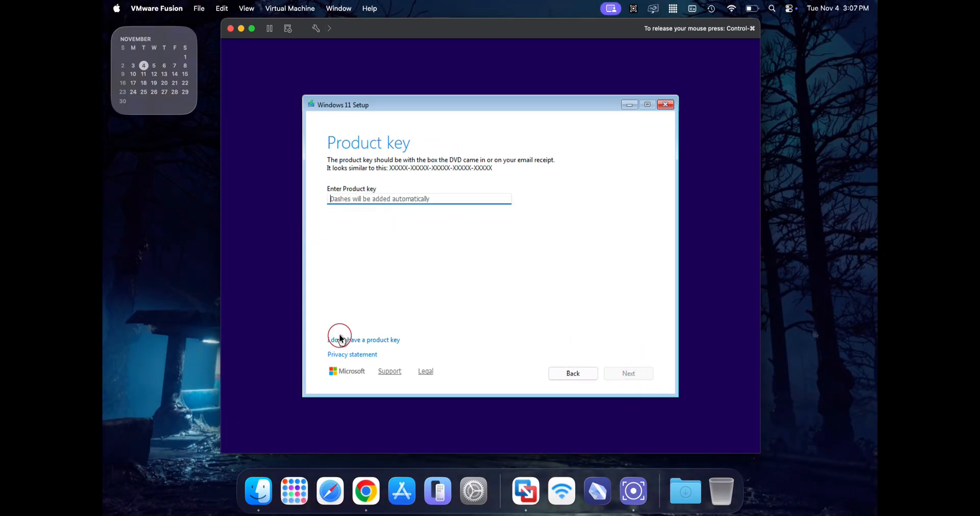
mouse_move(385, 342)
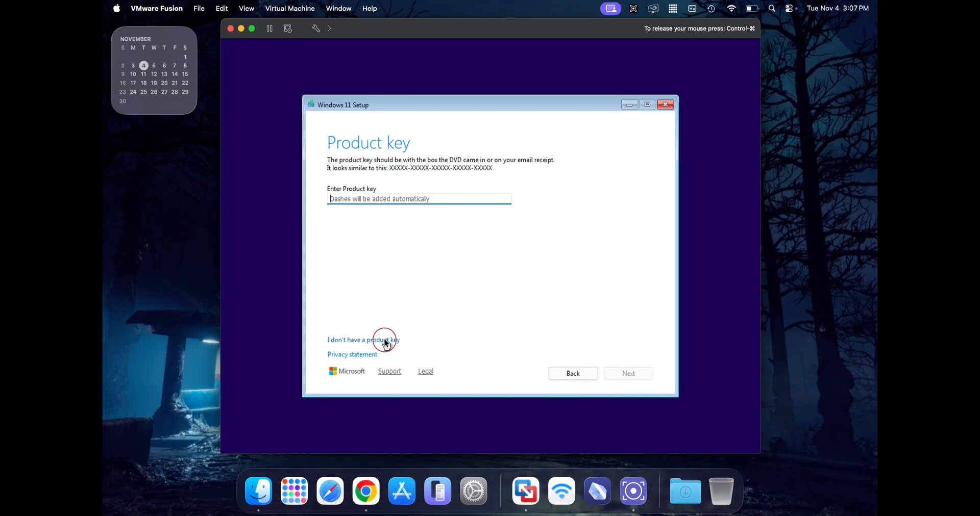
Step: Skip the product key, accept licence terms and install onto Disk 0's unallocated space
left_click(364, 340)
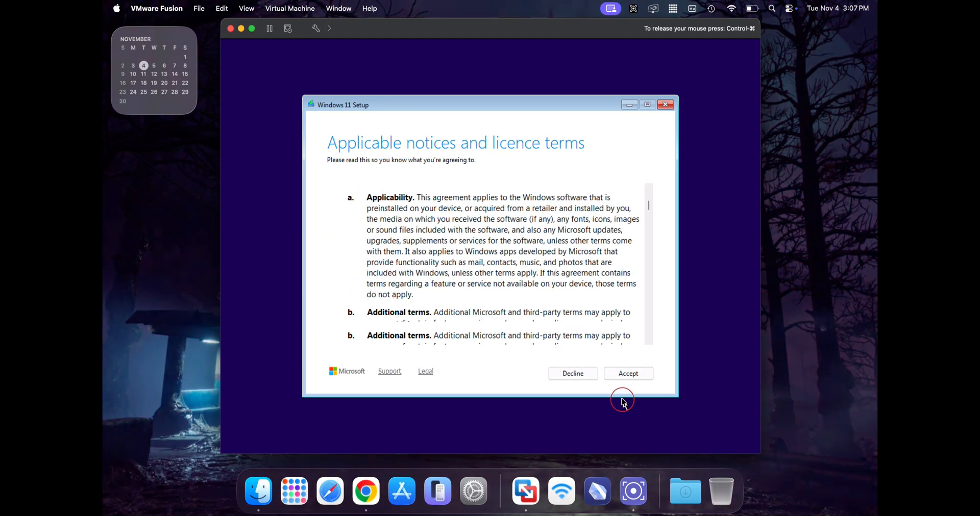
left_click(628, 373)
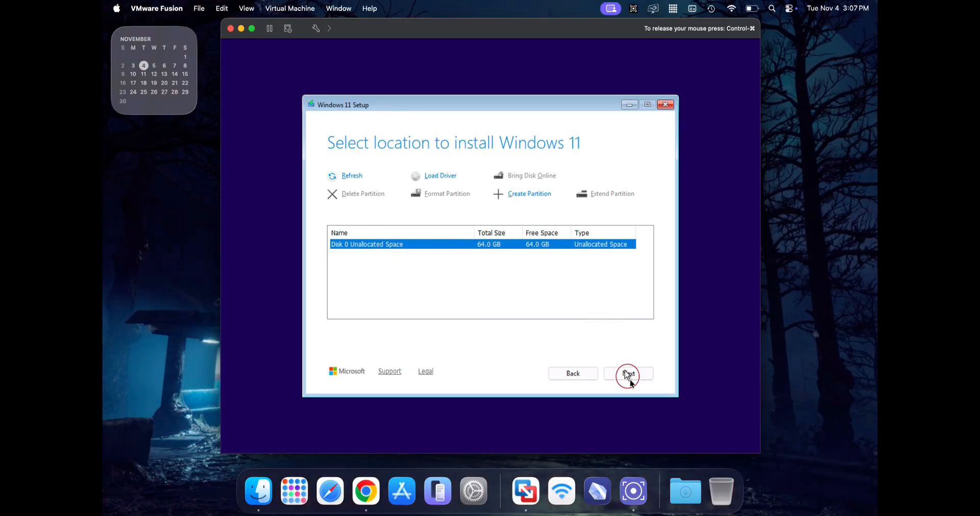
left_click(627, 374)
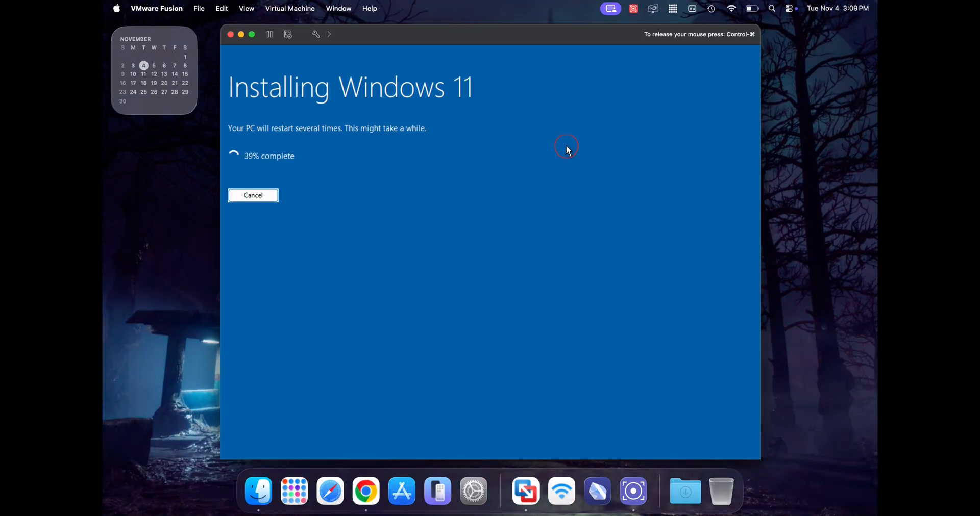
mouse_move(587, 168)
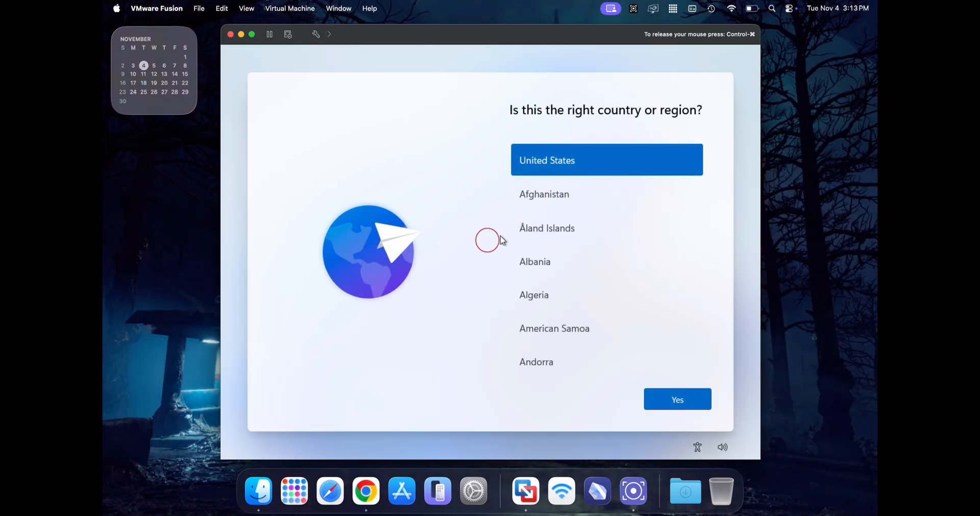
Step: Choose India as region, English (India) keyboard and skip a second layout
scroll("down", 3)
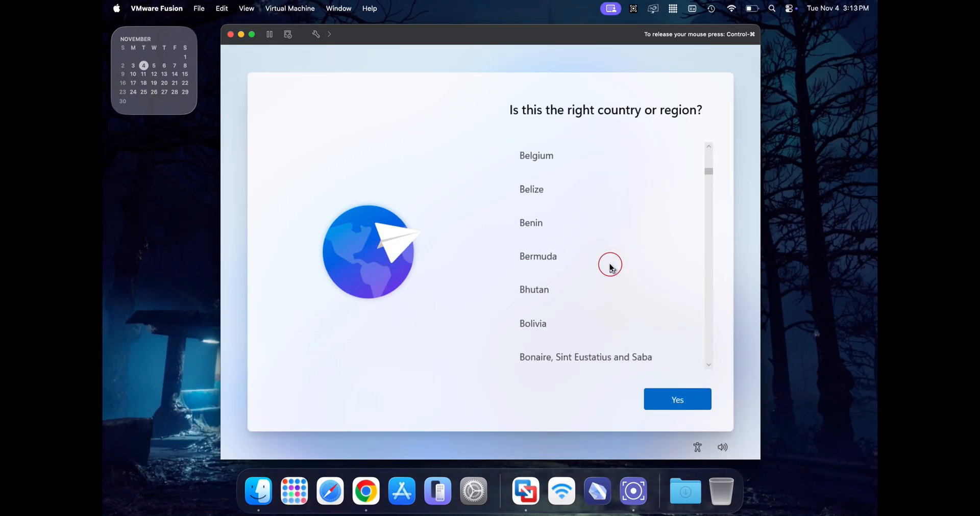
scroll("down", 3)
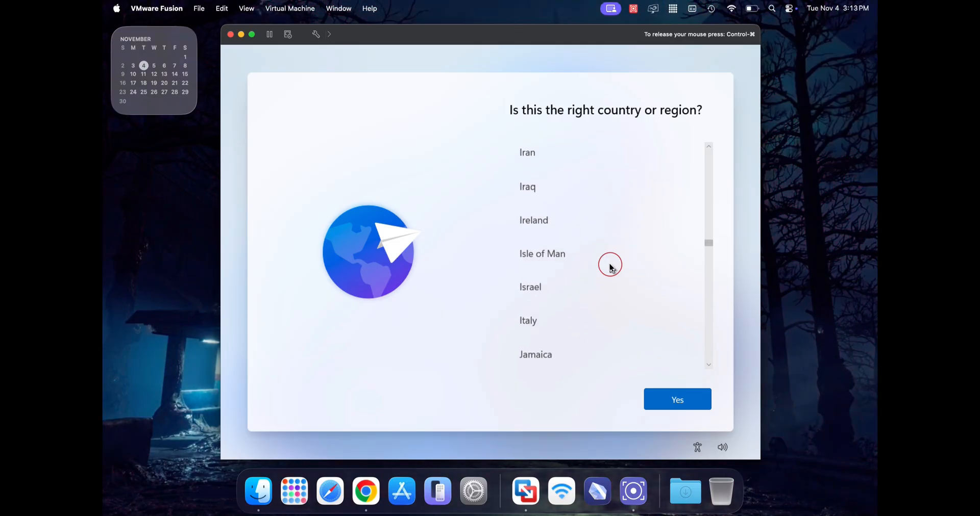
scroll("up", 3)
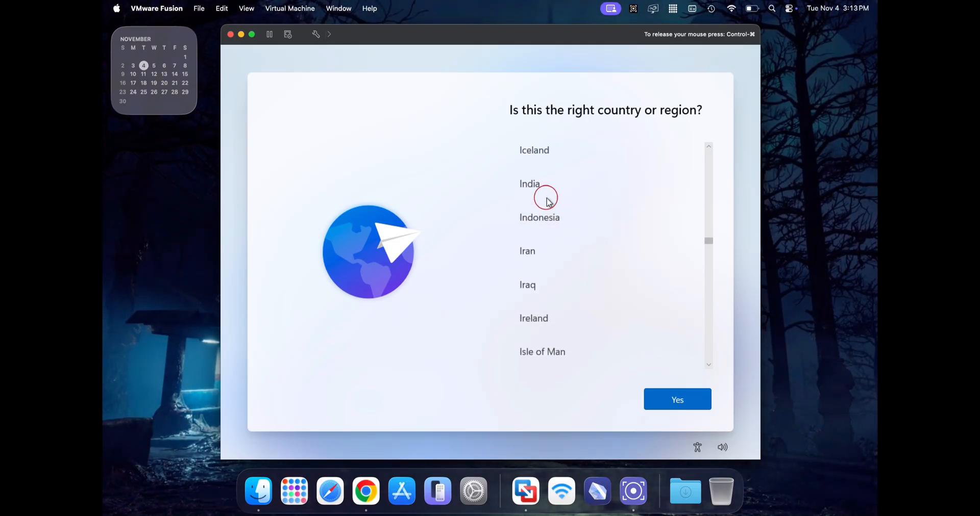
left_click(677, 399)
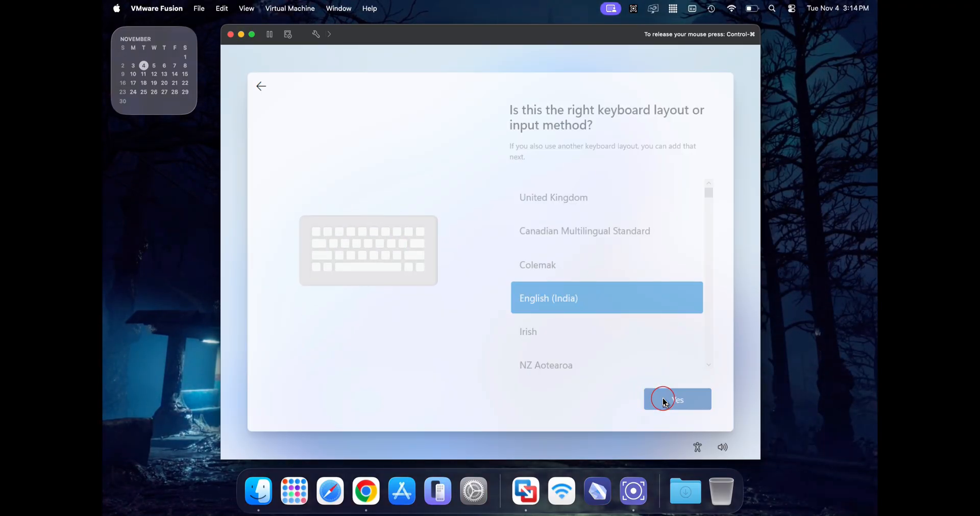
left_click(677, 399)
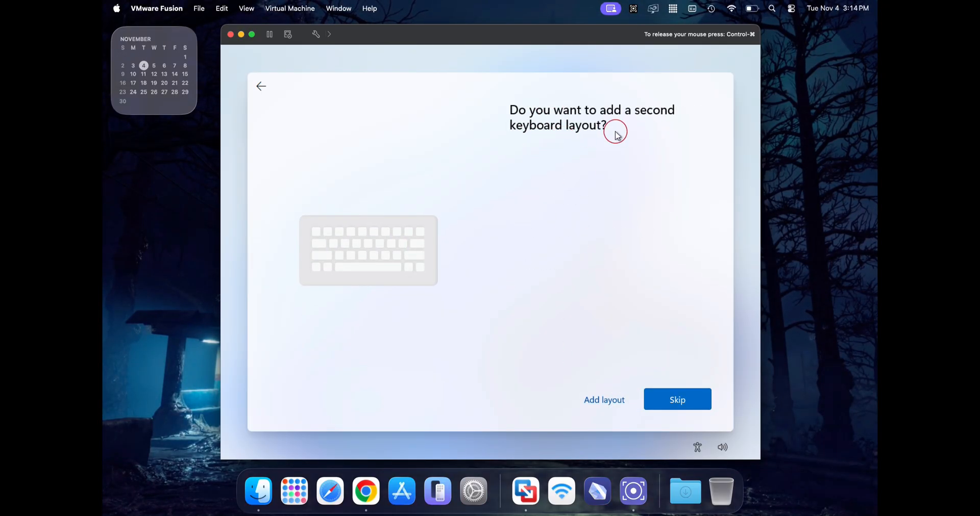
left_click(677, 399)
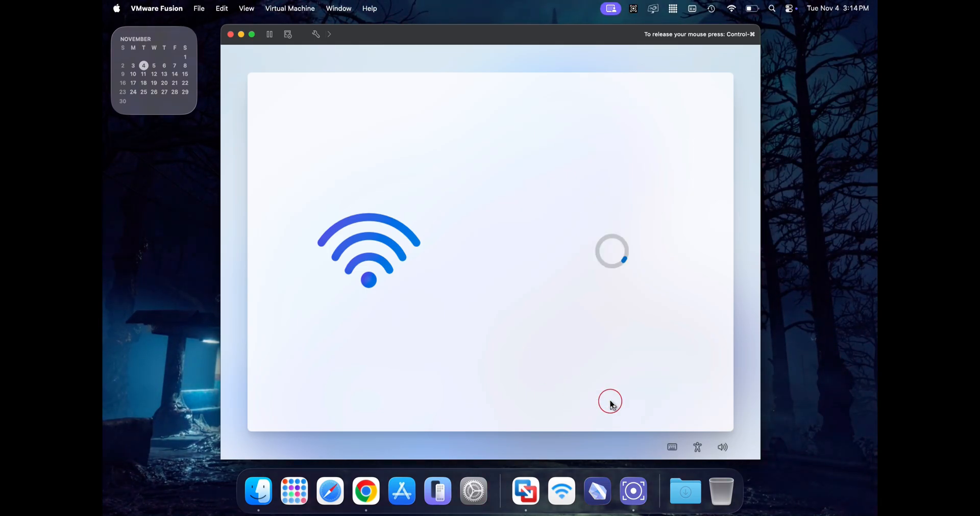
mouse_move(588, 228)
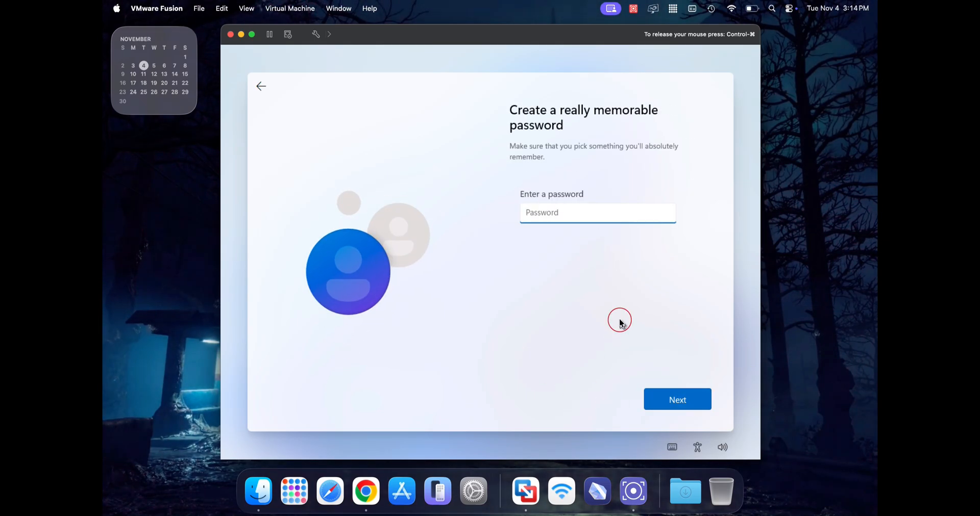
Step: Enter the account password and move past the privacy settings
type("Sa")
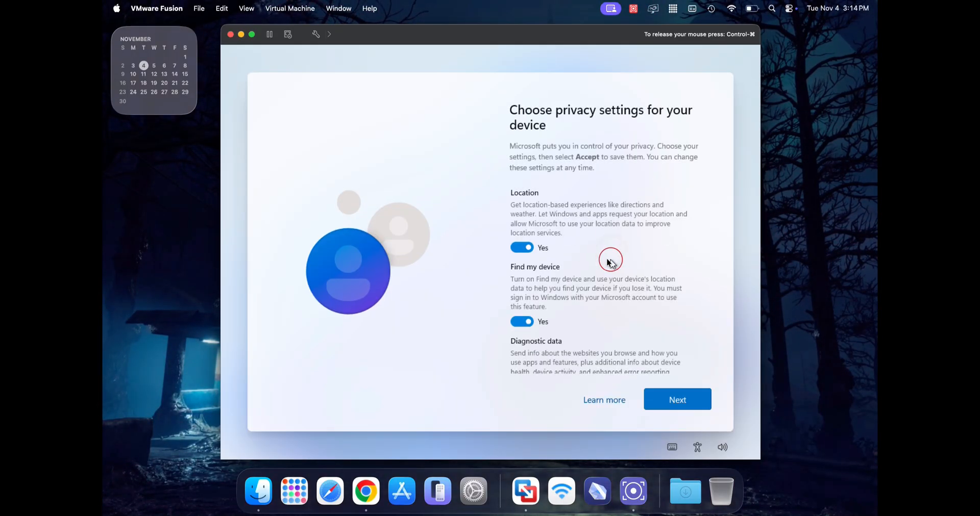
left_click(676, 399)
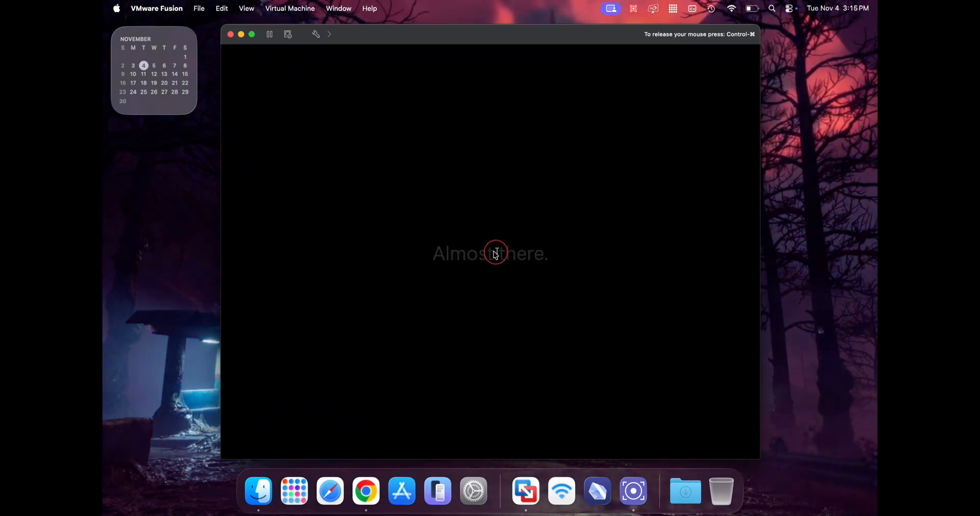
Step: Dismiss the Start menu and leftover setup prompts to reach the clean Windows 11 desktop
left_click(397, 446)
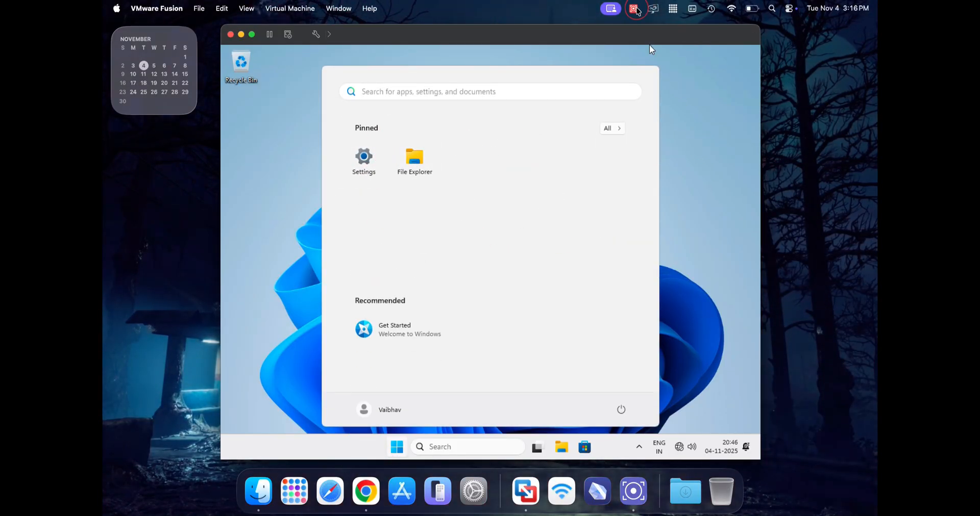
left_click(633, 8)
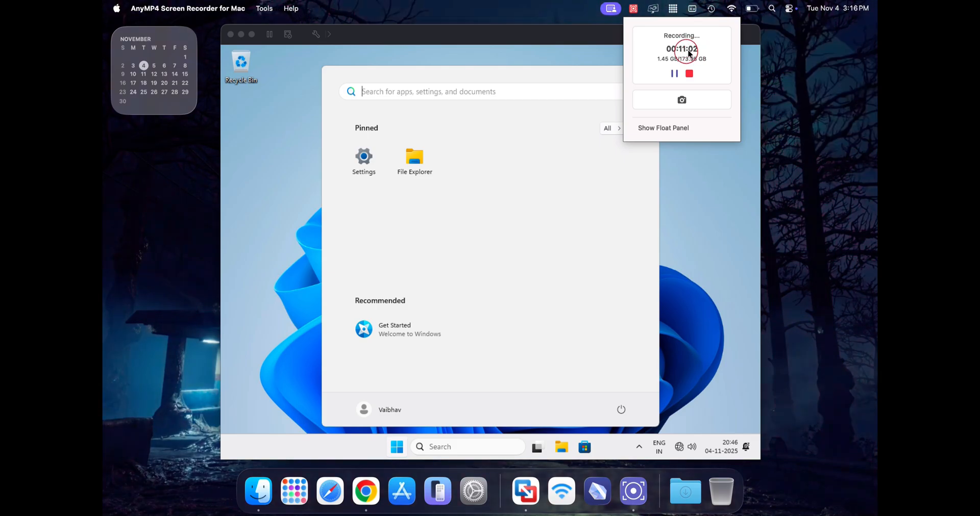
left_click(692, 267)
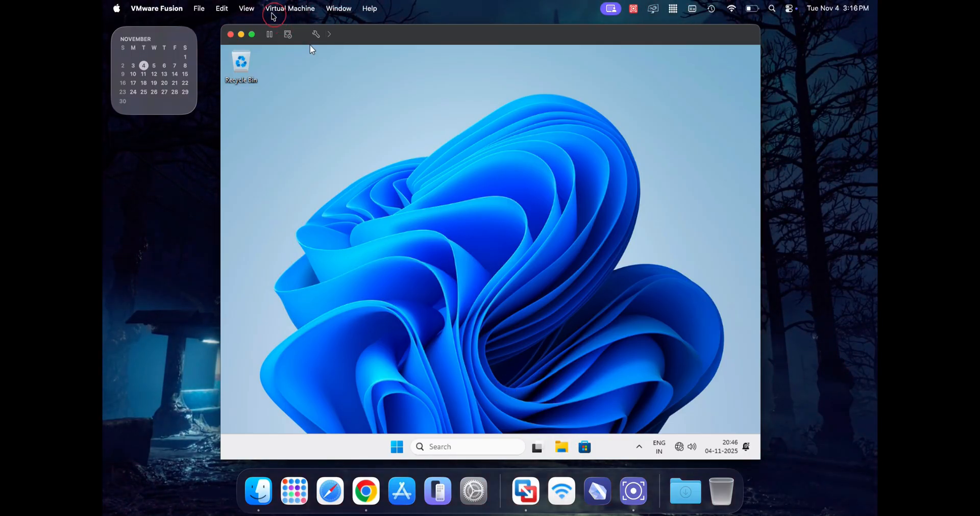
Step: Start Install VMware Tools from the Virtual Machine menu for the running Windows guest
left_click(288, 8)
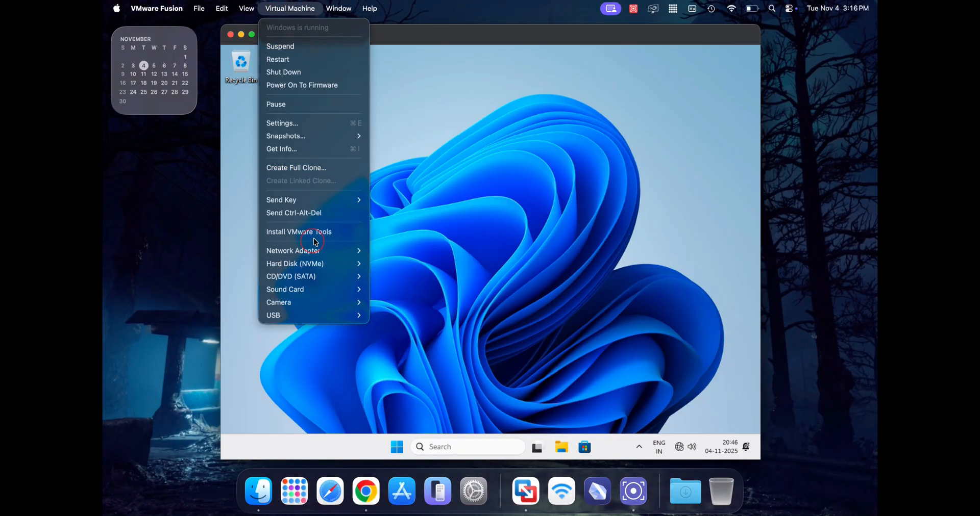
left_click(299, 232)
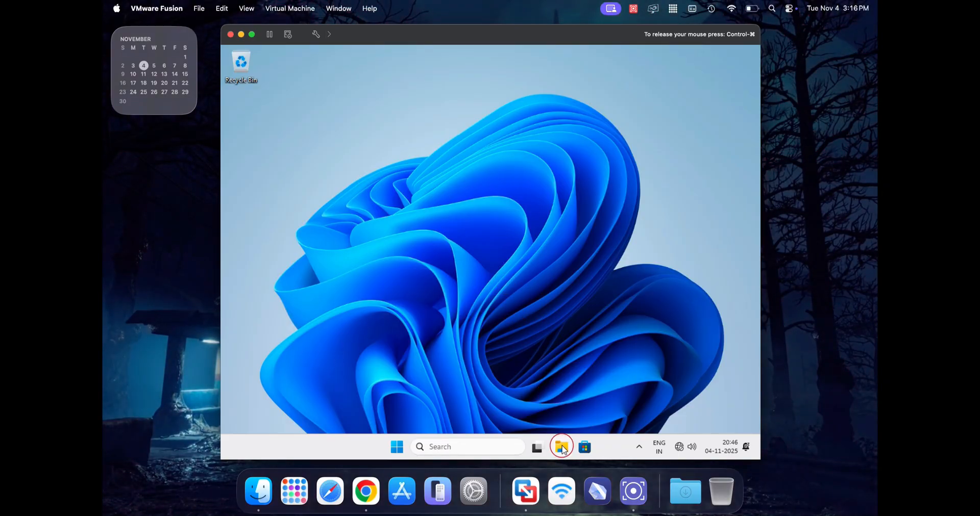
mouse_move(583, 308)
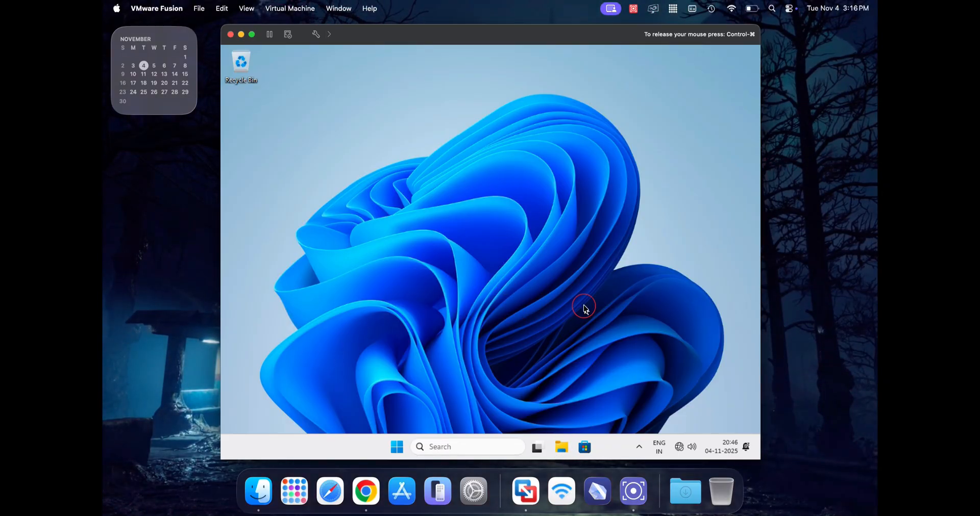
Step: Launch the VMware Tools installer from the DVD drive in This PC and allow the UAC prompt
left_click(561, 446)
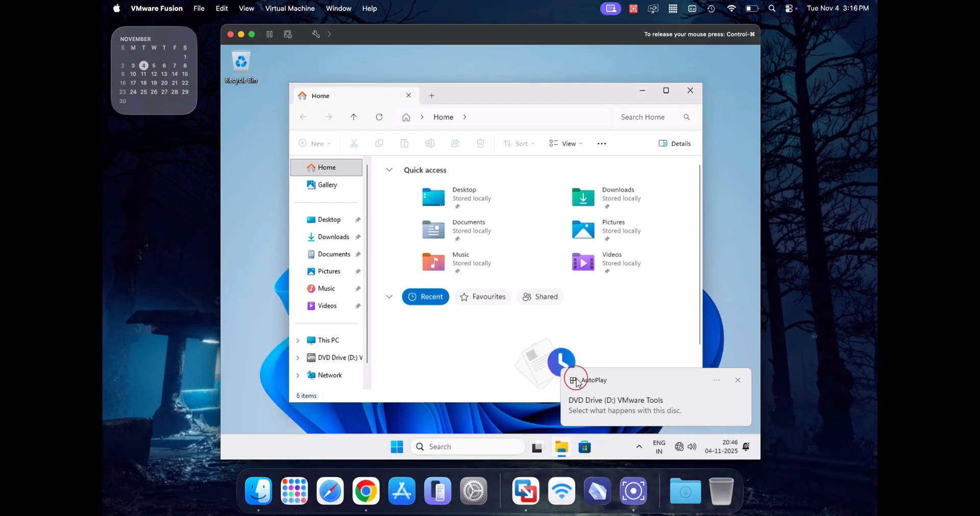
left_click(328, 339)
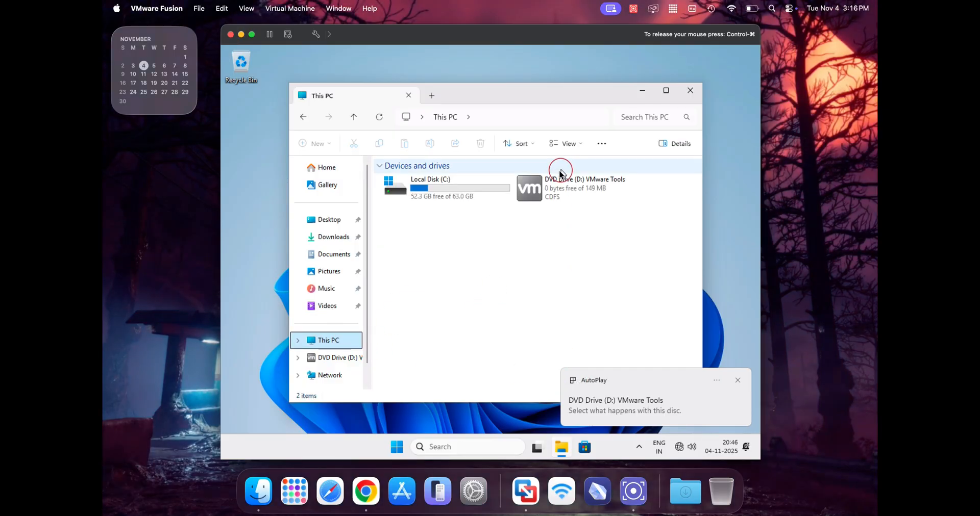
left_click(563, 188)
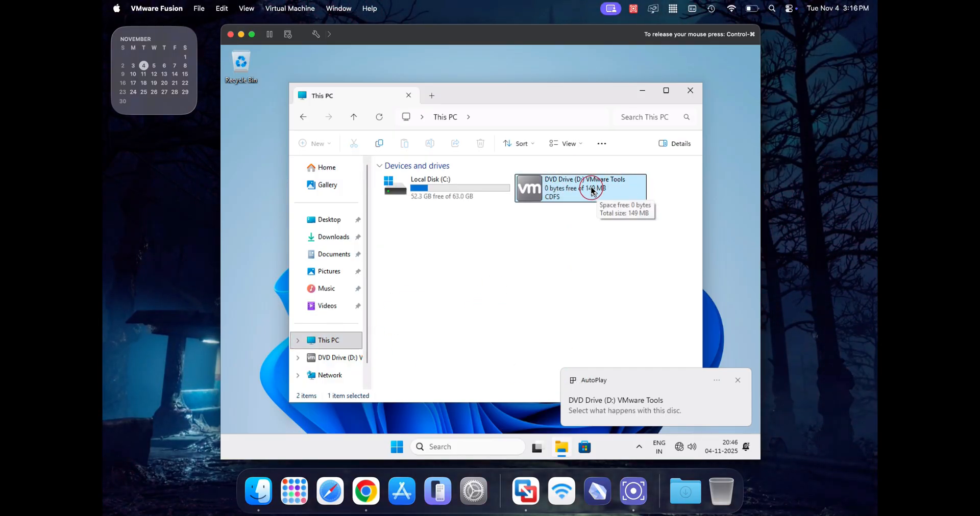
left_click(690, 91)
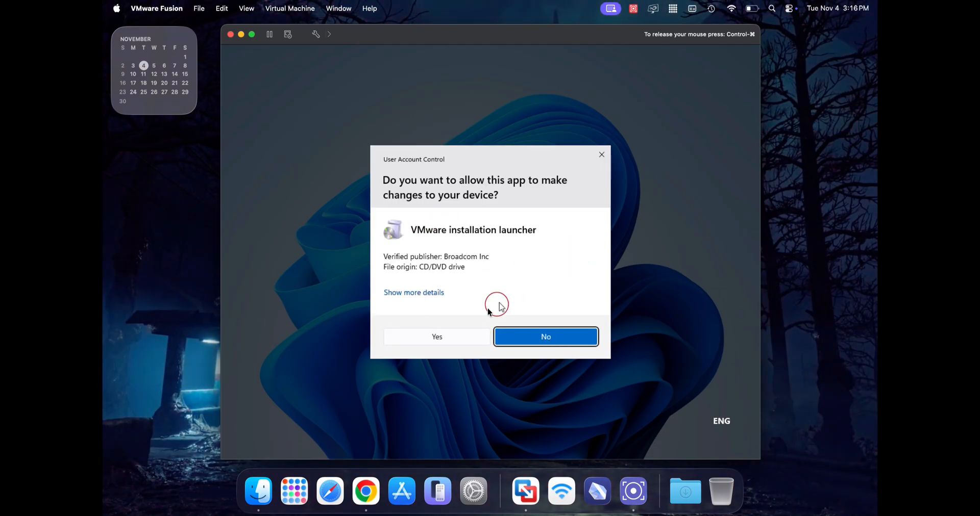
left_click(545, 337)
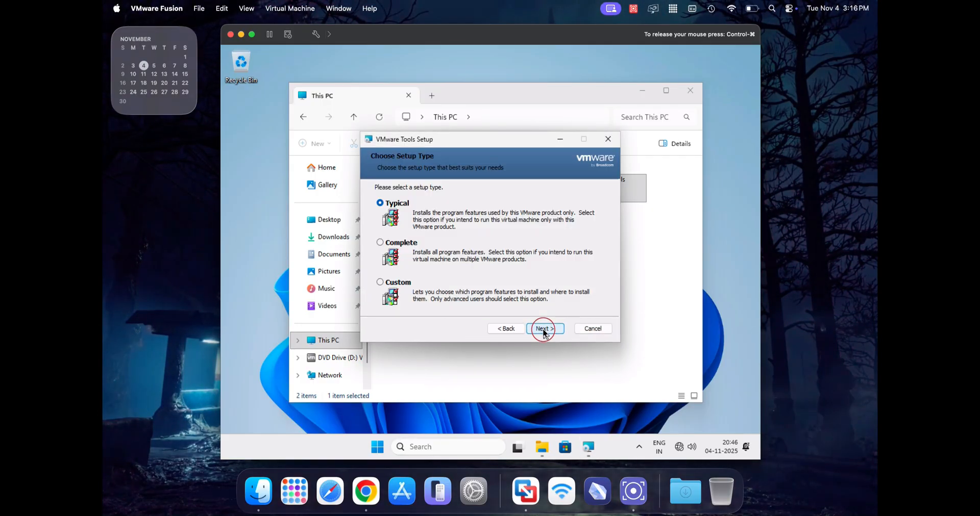
Step: Install VMware Tools with the Complete setup type and restart the VM afterwards
left_click(380, 243)
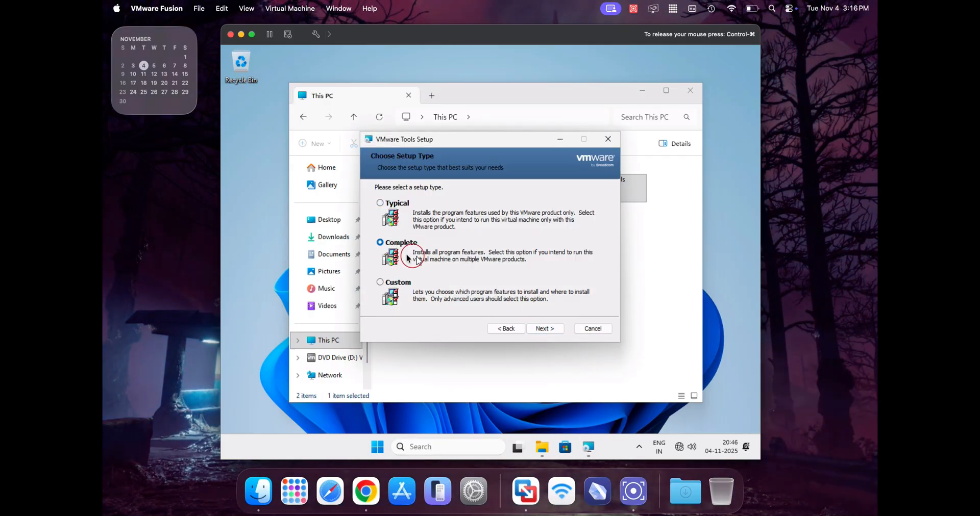
left_click(543, 329)
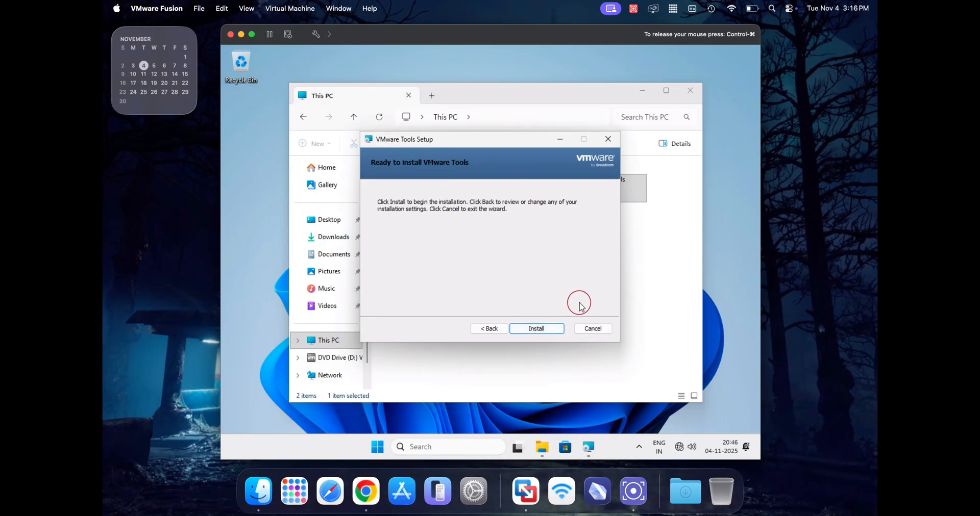
left_click(535, 329)
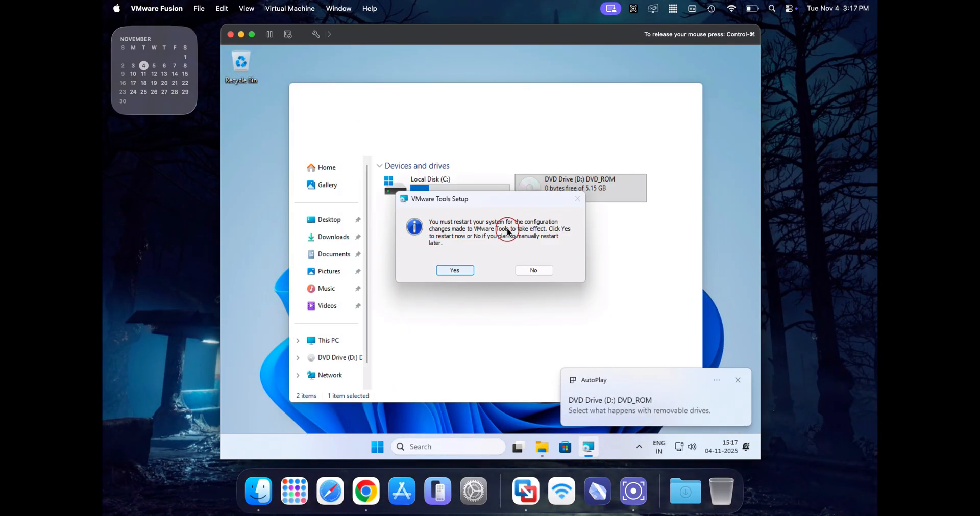
left_click(454, 271)
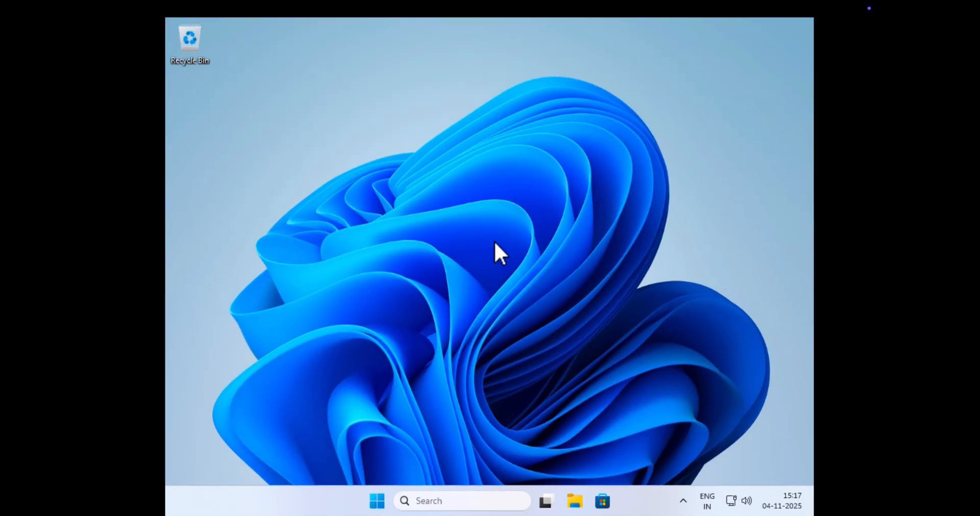
Step: Set the guest's display resolution to 1280 × 800, keep the change and return to Settings Home
right_click(500, 253)
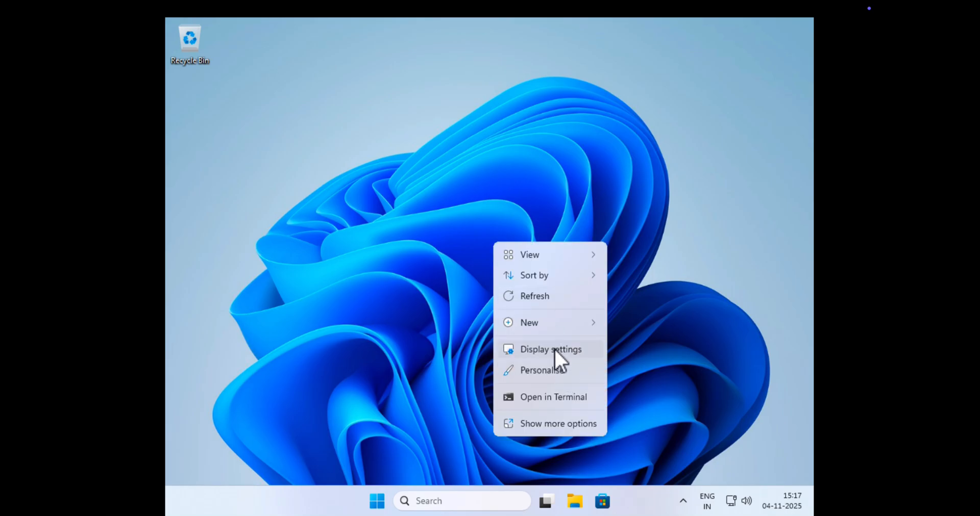
left_click(549, 349)
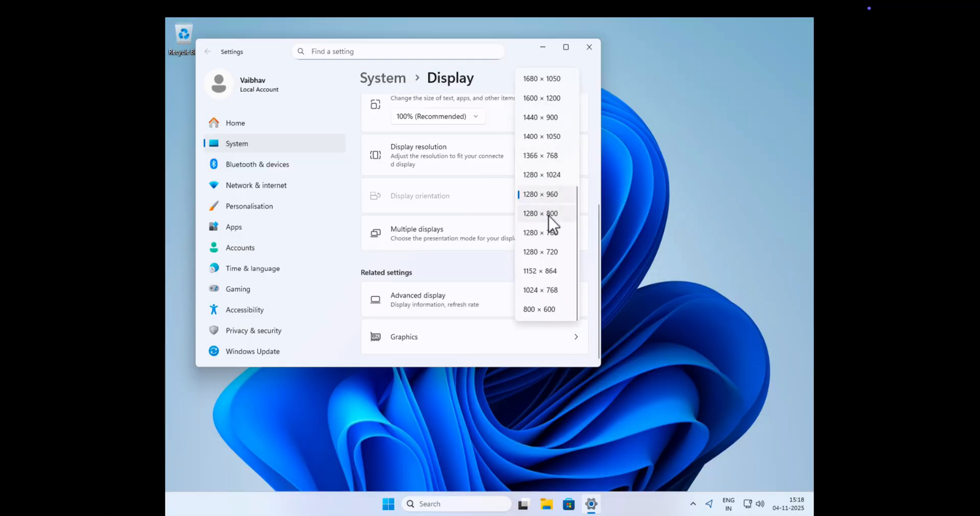
left_click(541, 213)
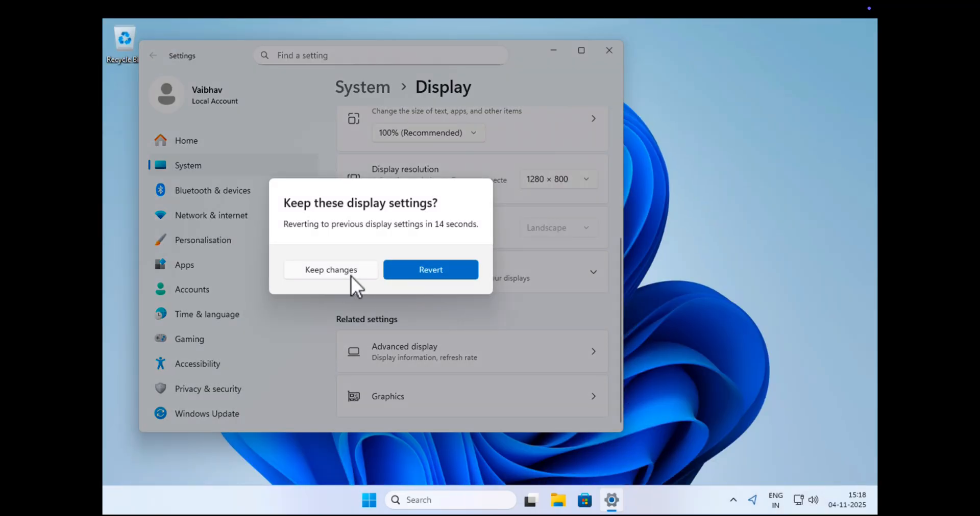
left_click(330, 270)
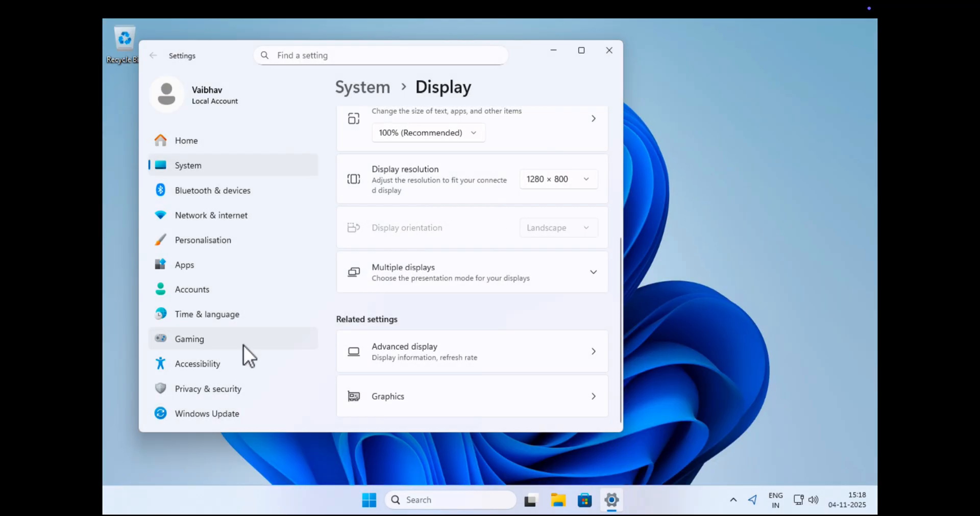
mouse_move(295, 197)
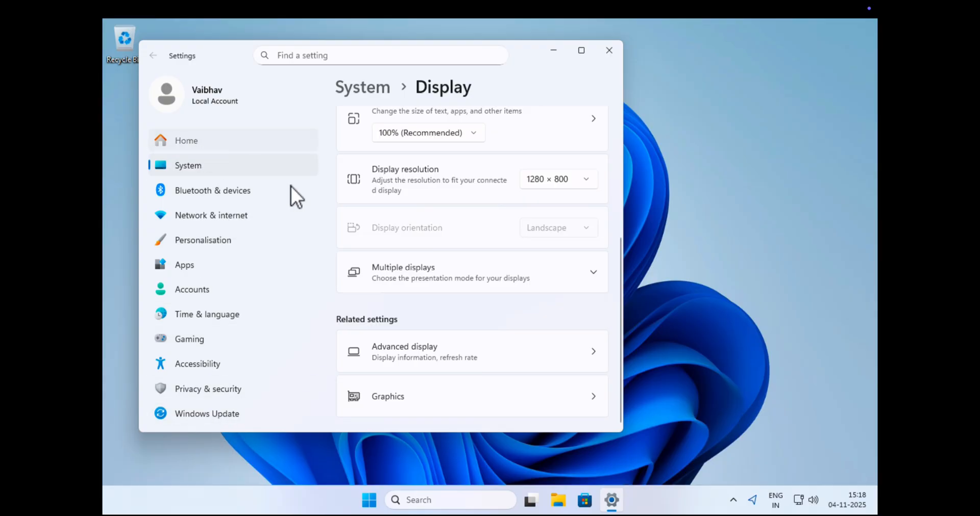
left_click(186, 140)
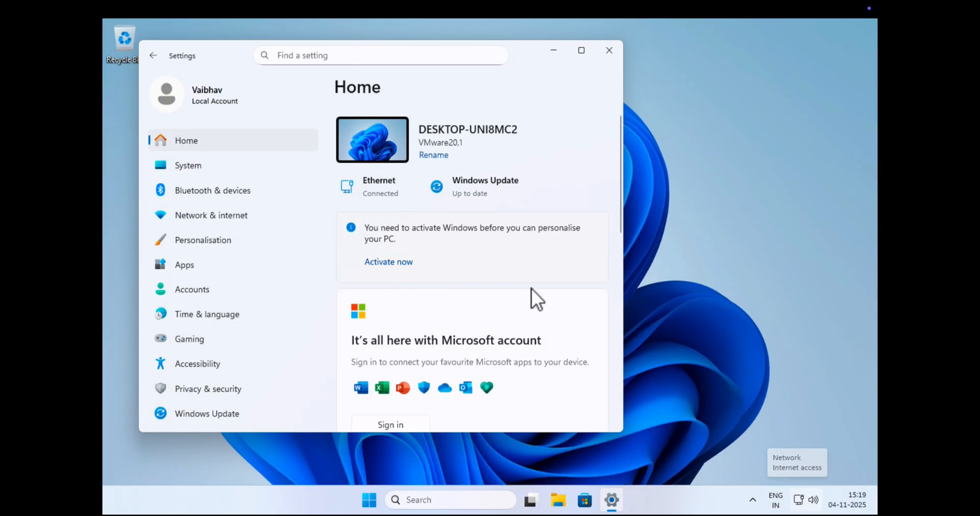
mouse_move(468, 341)
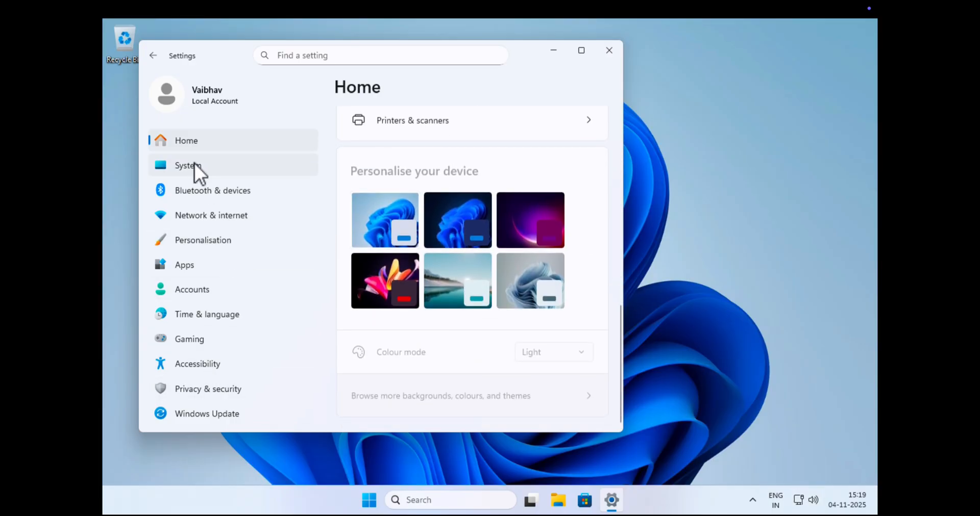
Step: Show System > About down to Windows specifications: Windows 11 Pro 25H2, build 26200.6584
left_click(188, 165)
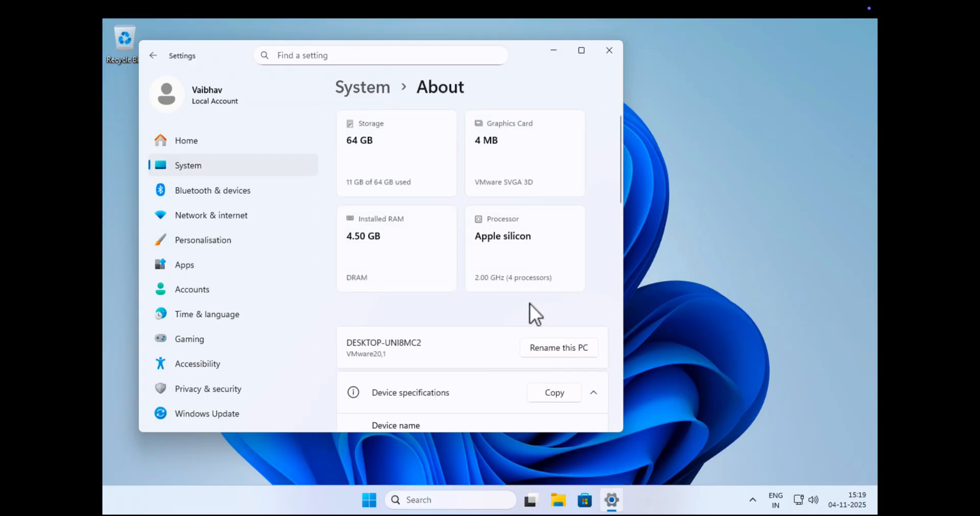
scroll("down", 3)
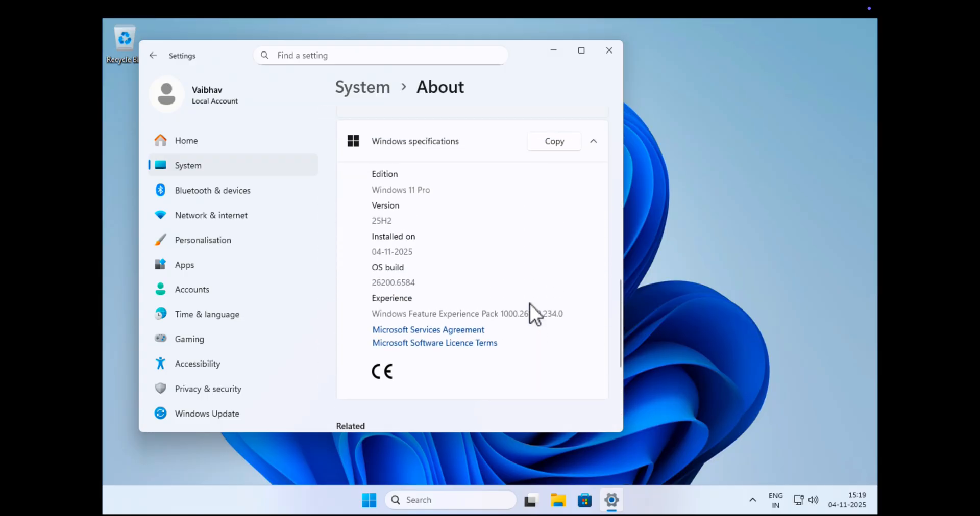
mouse_move(497, 280)
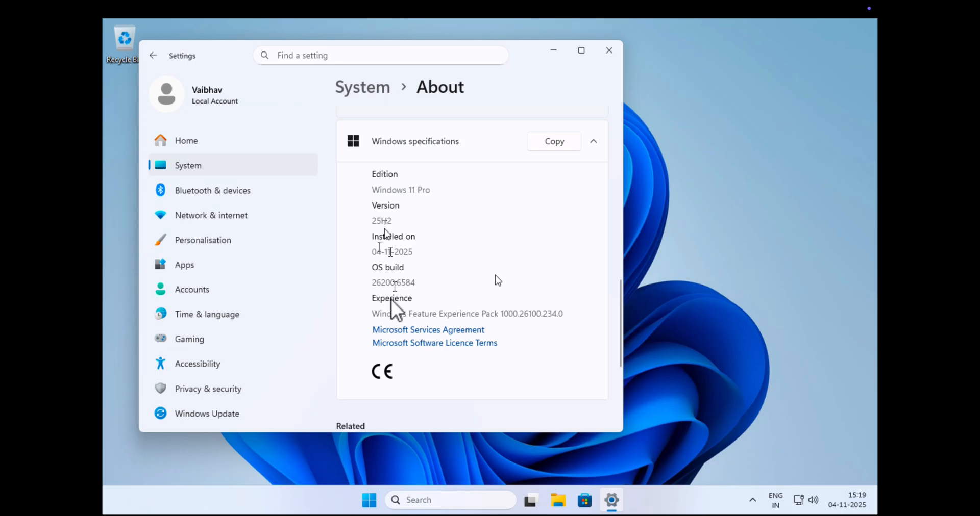
mouse_move(394, 306)
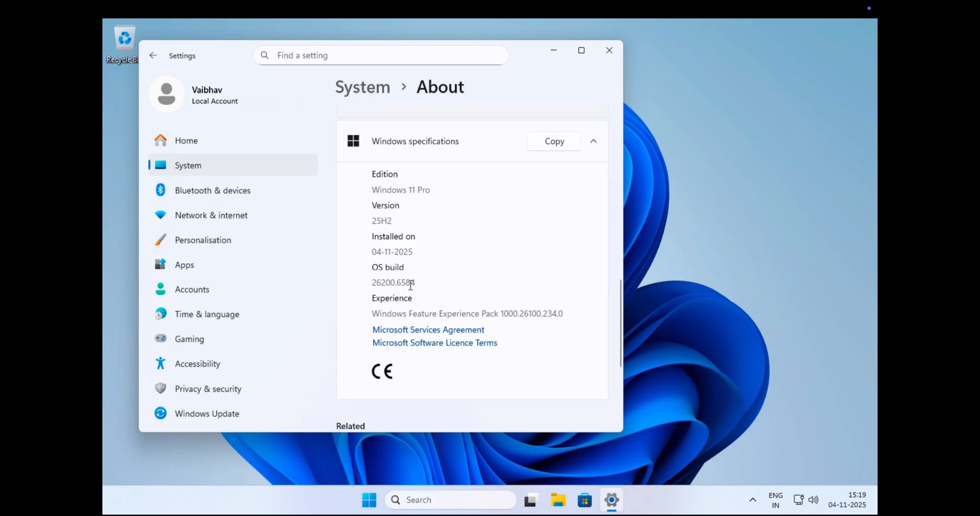
Step: Check for updates in Windows Update so available updates begin downloading
left_click(207, 413)
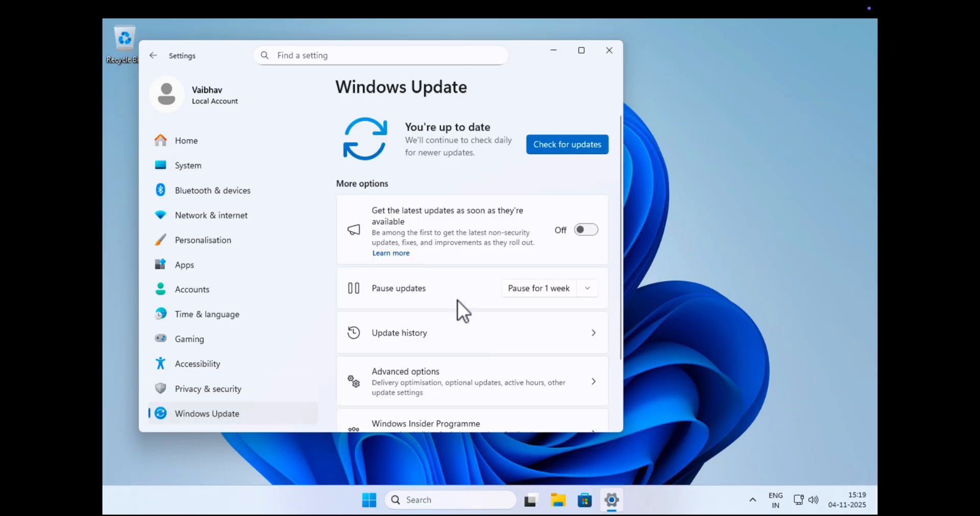
left_click(567, 145)
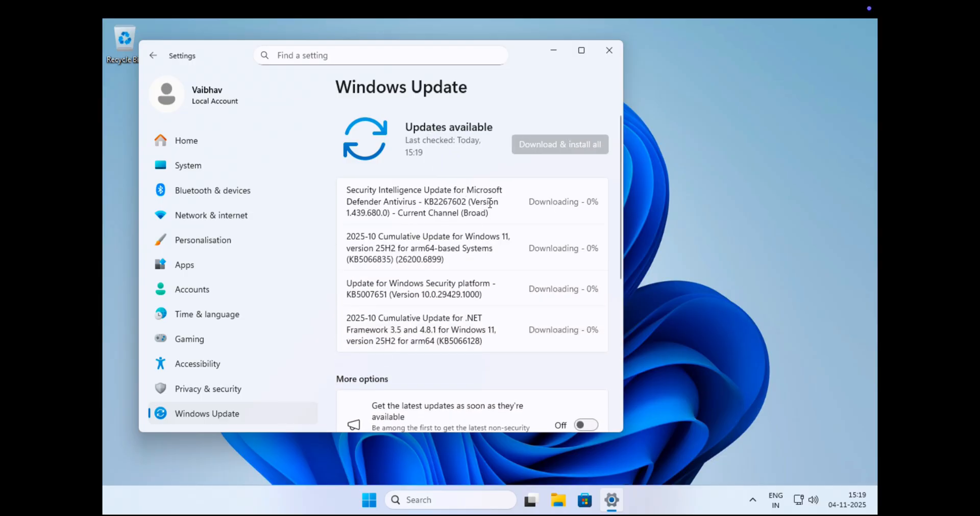
scroll("down", 3)
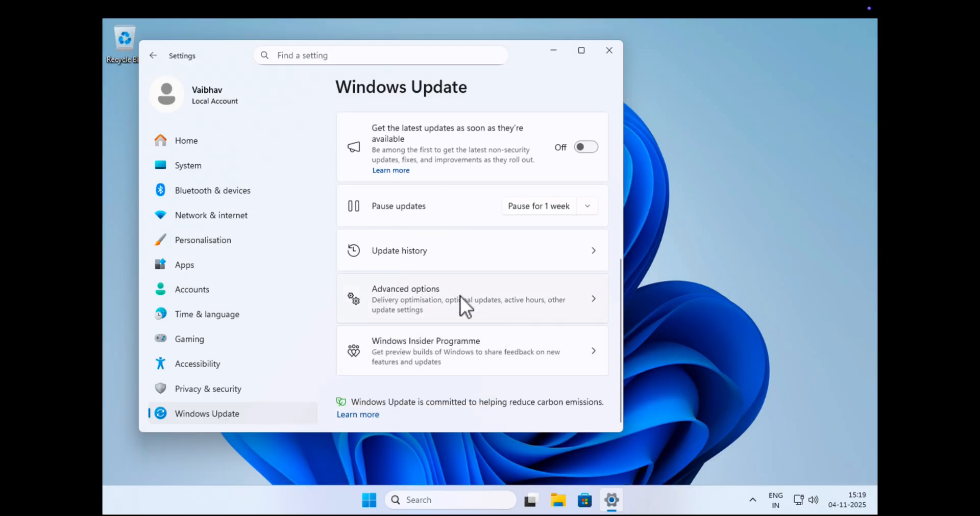
Step: Queue the optional Preview Update (KB5067036) via Download & install and leave full screen
left_click(465, 299)
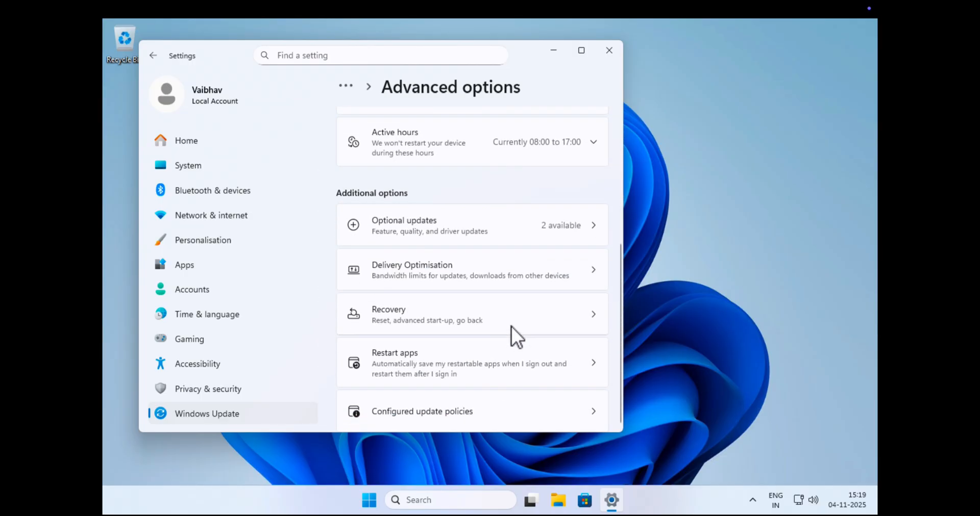
left_click(472, 225)
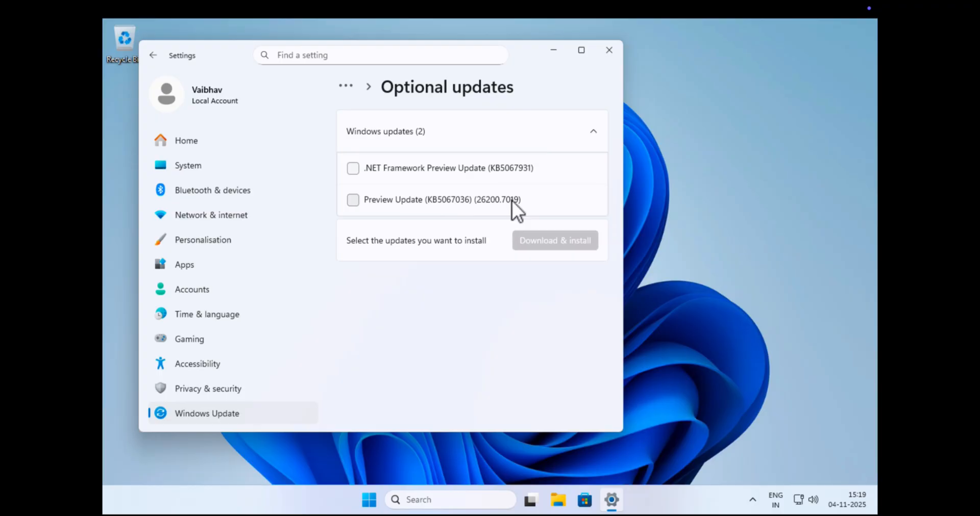
left_click(353, 200)
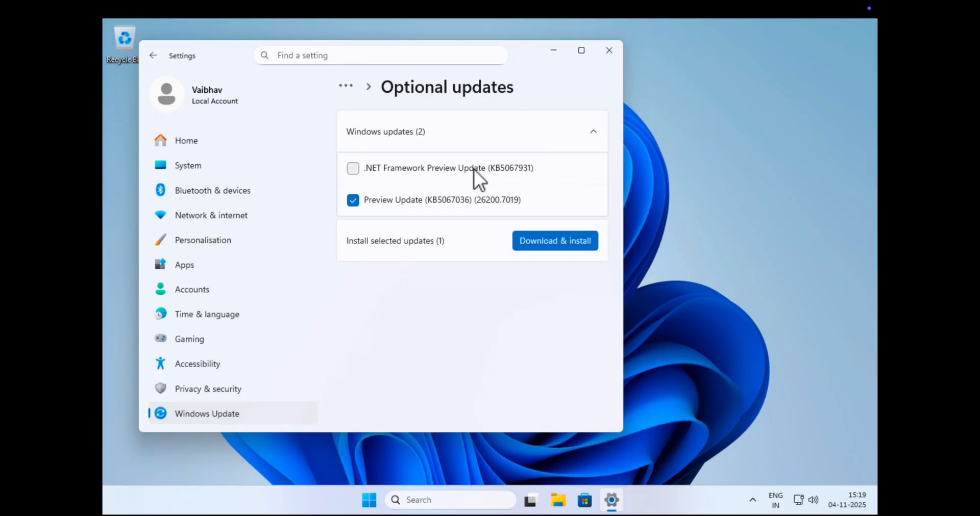
left_click(553, 241)
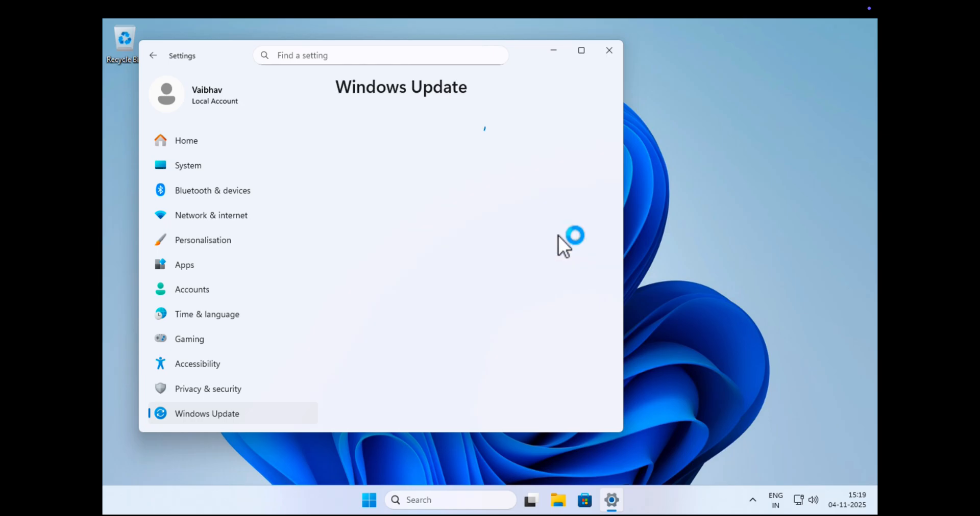
left_click(348, 156)
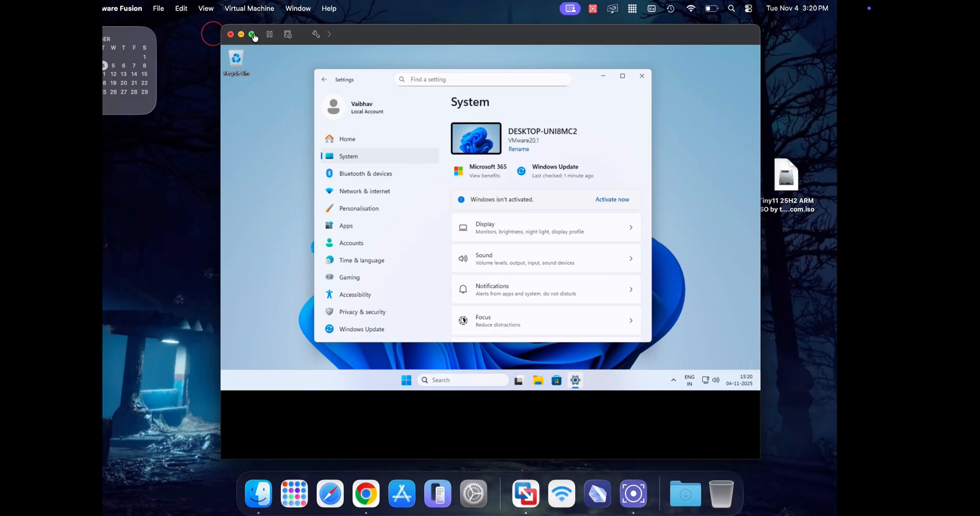
Step: Hide the VM window and show About This Mac: MacBook Air, Apple M2, 8 GB memory
left_click(231, 33)
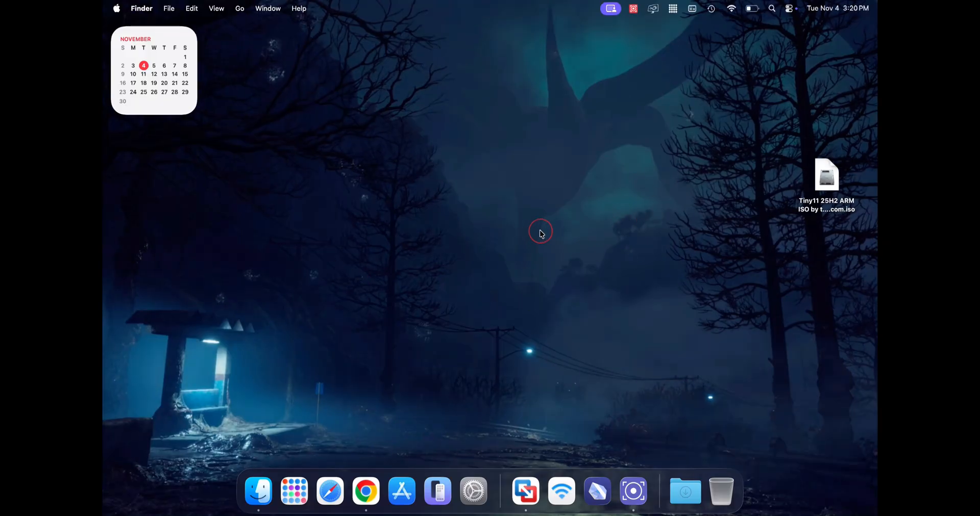
left_click(116, 8)
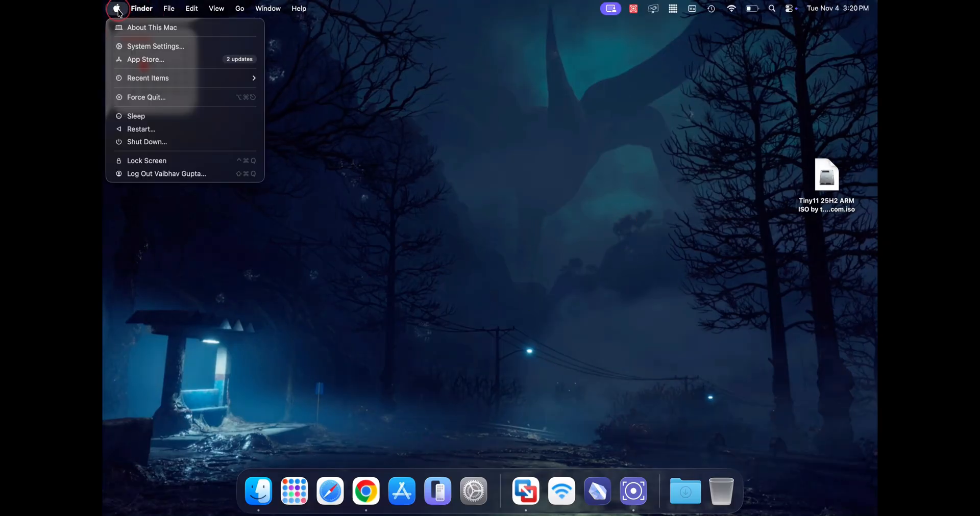
left_click(152, 27)
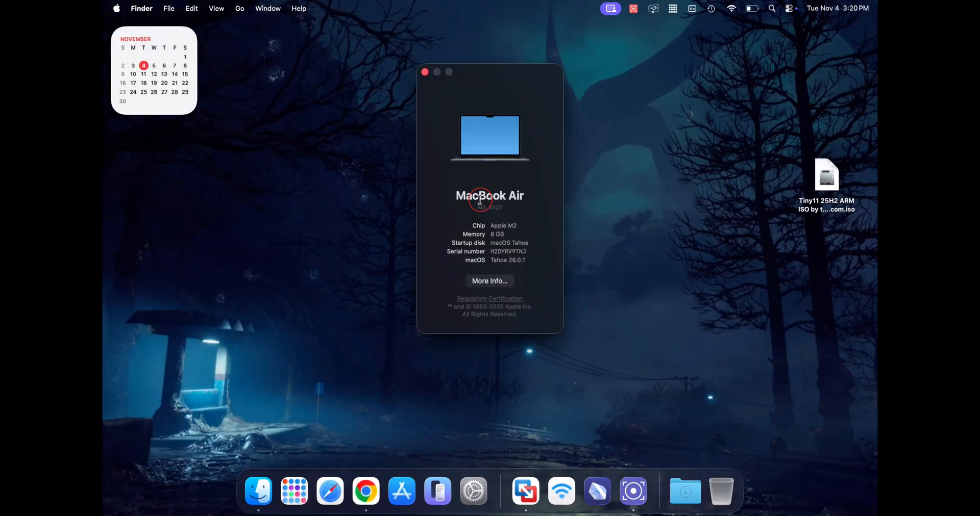